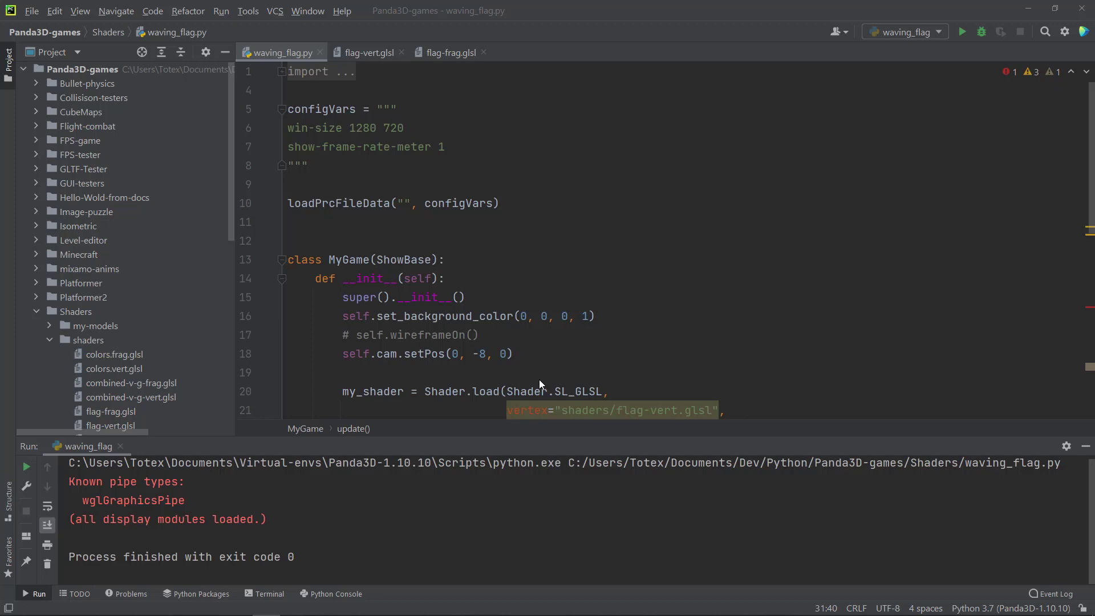
- Run waving_flag.py to preview the flat textured Ecuador flag, then close its window
{"action": "left_click", "coordinate": [961, 31]}
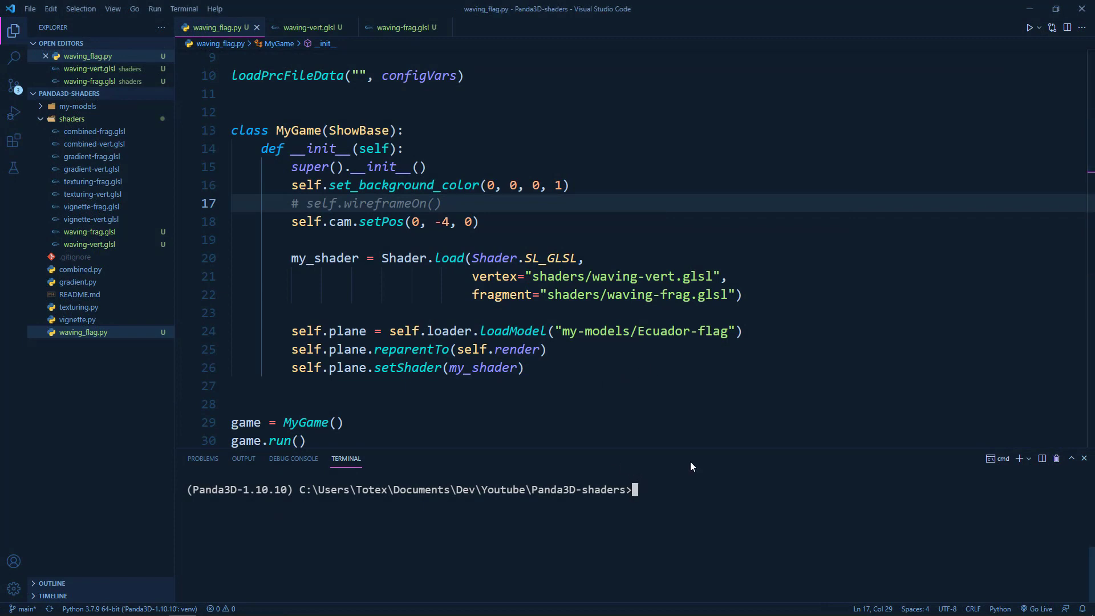
{"action": "left_click", "coordinate": [1032, 28]}
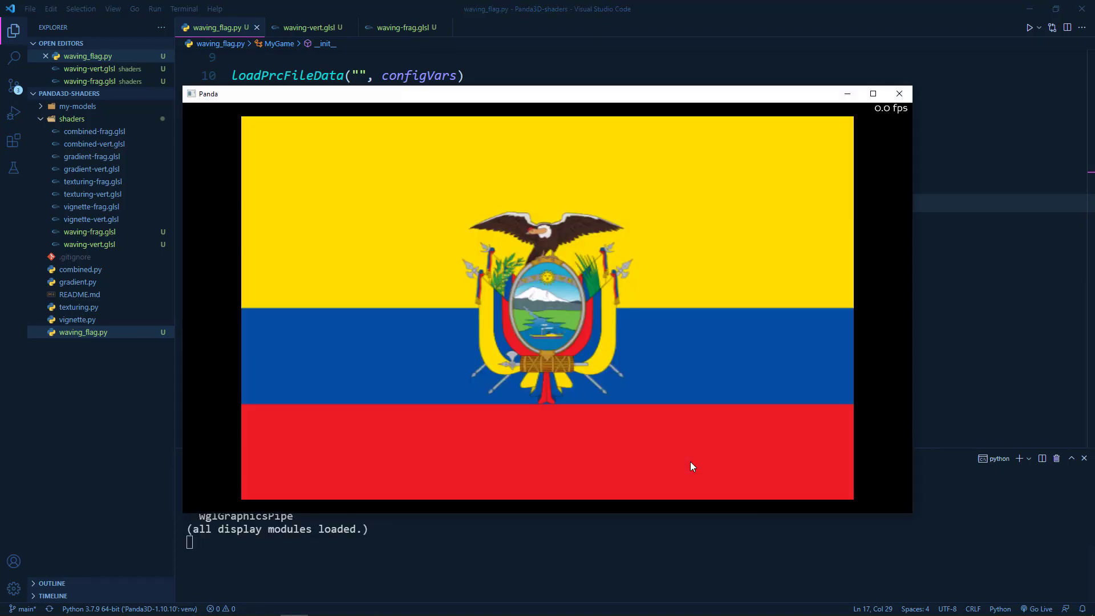
{"action": "mouse_move", "coordinate": [311, 227]}
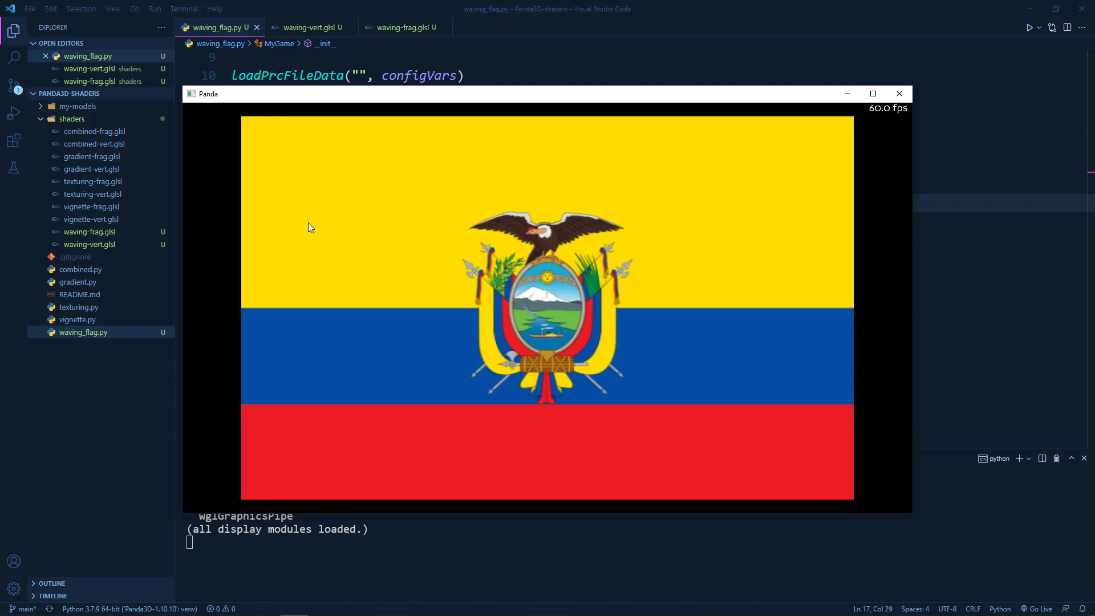
{"action": "left_click", "coordinate": [899, 93]}
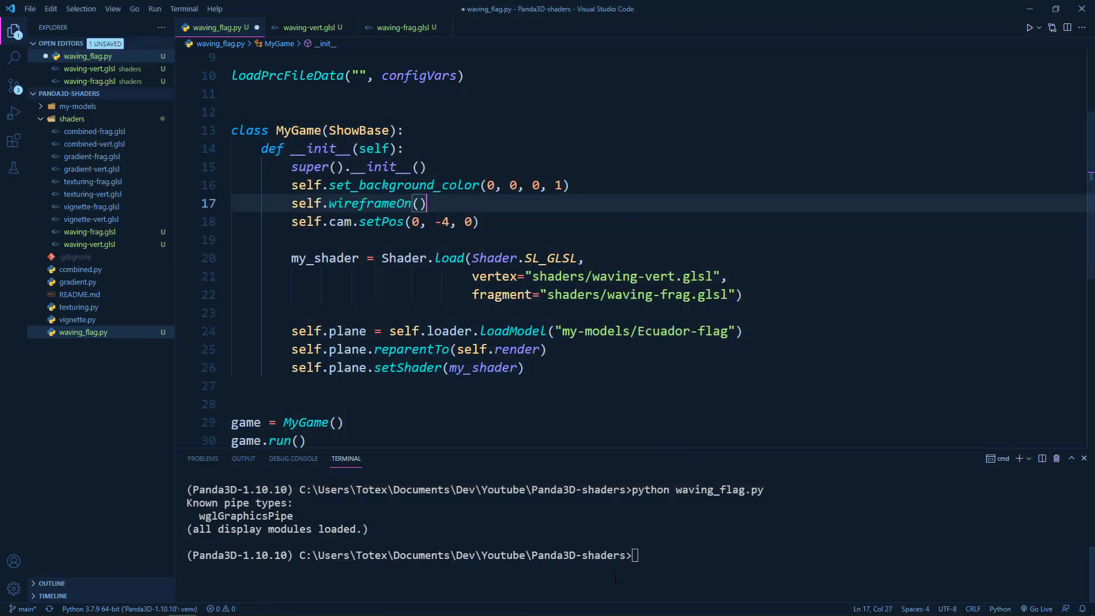
- Save the uncommented self.wireframeOn() line and rerun waving_flag.py to see the triangle mesh
{"action": "key", "text": "ctrl+s"}
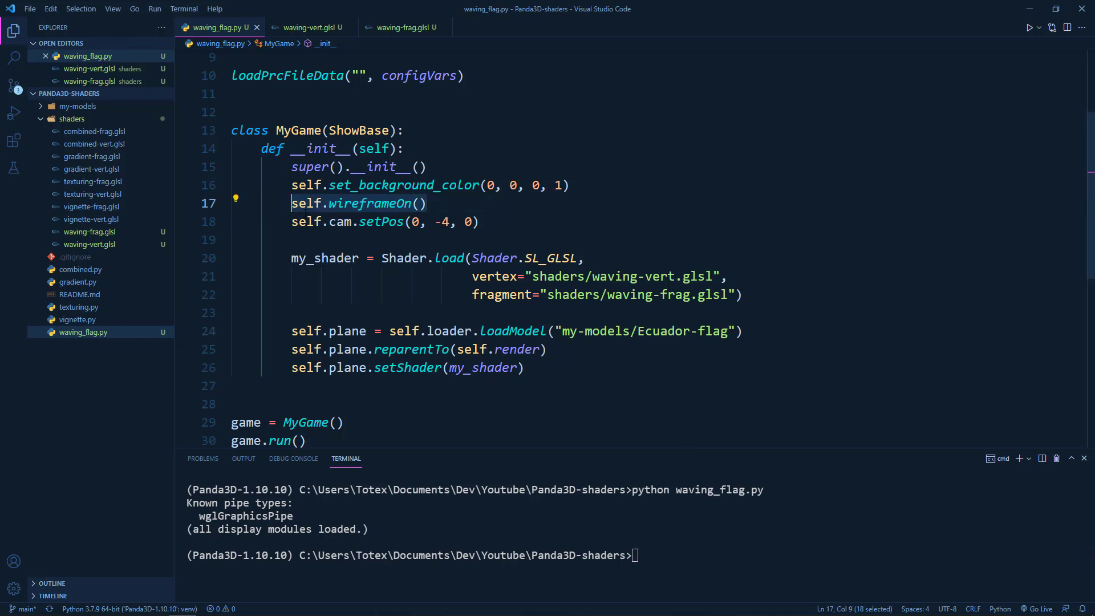
{"action": "mouse_move", "coordinate": [625, 462]}
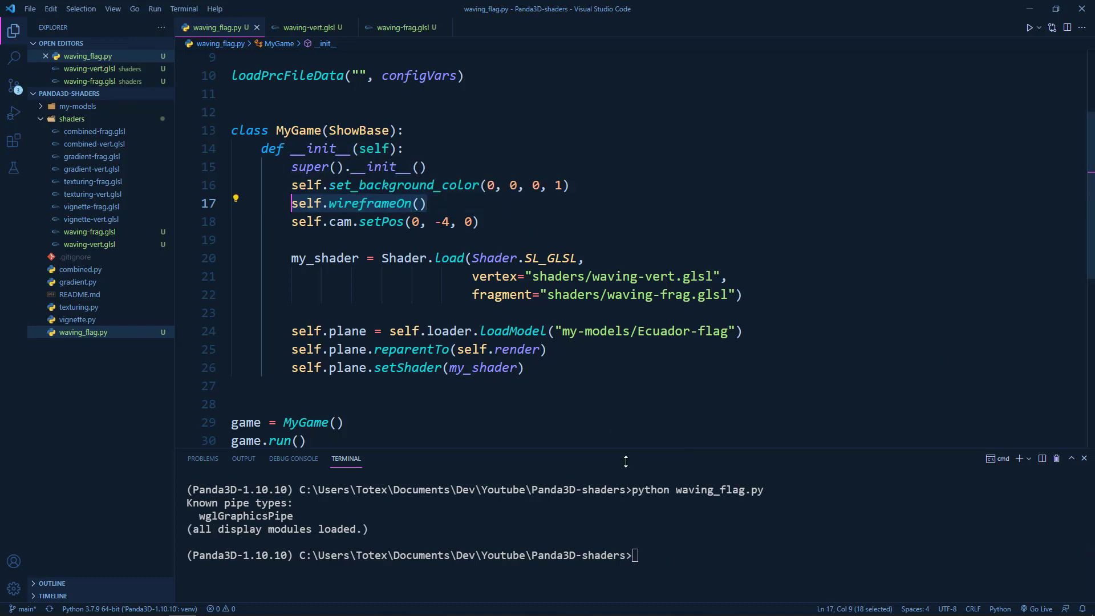
{"action": "key", "text": "Return"}
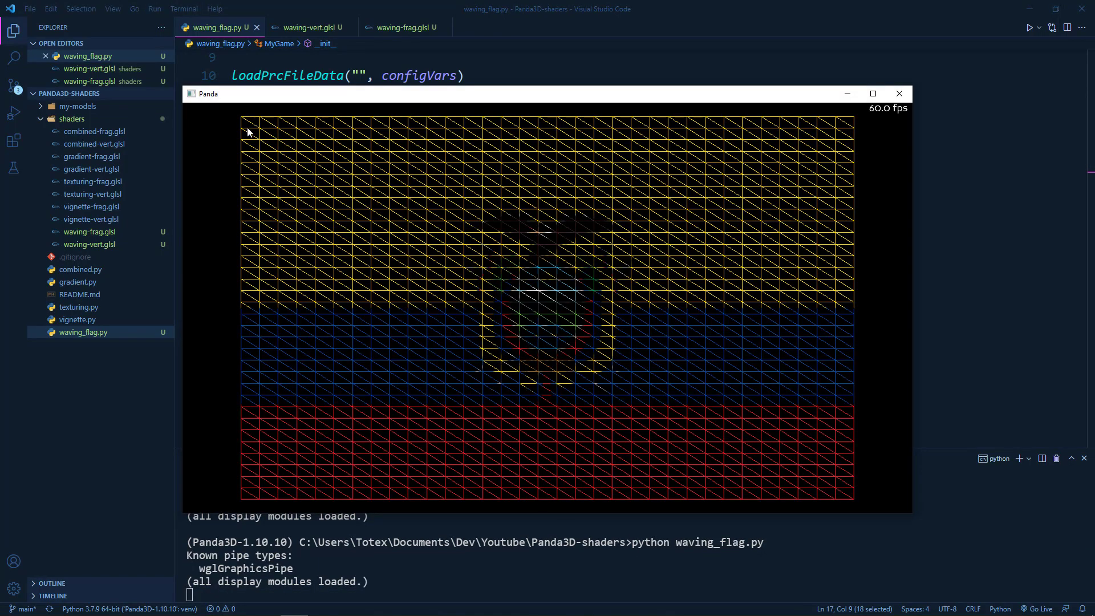
{"action": "mouse_move", "coordinate": [342, 170]}
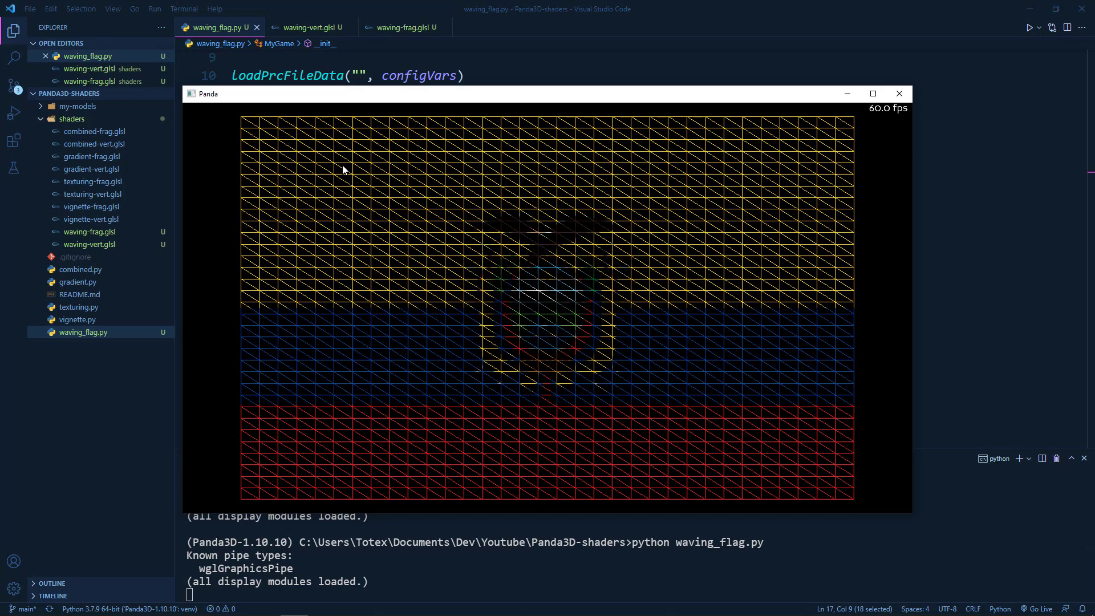
{"action": "mouse_move", "coordinate": [375, 173]}
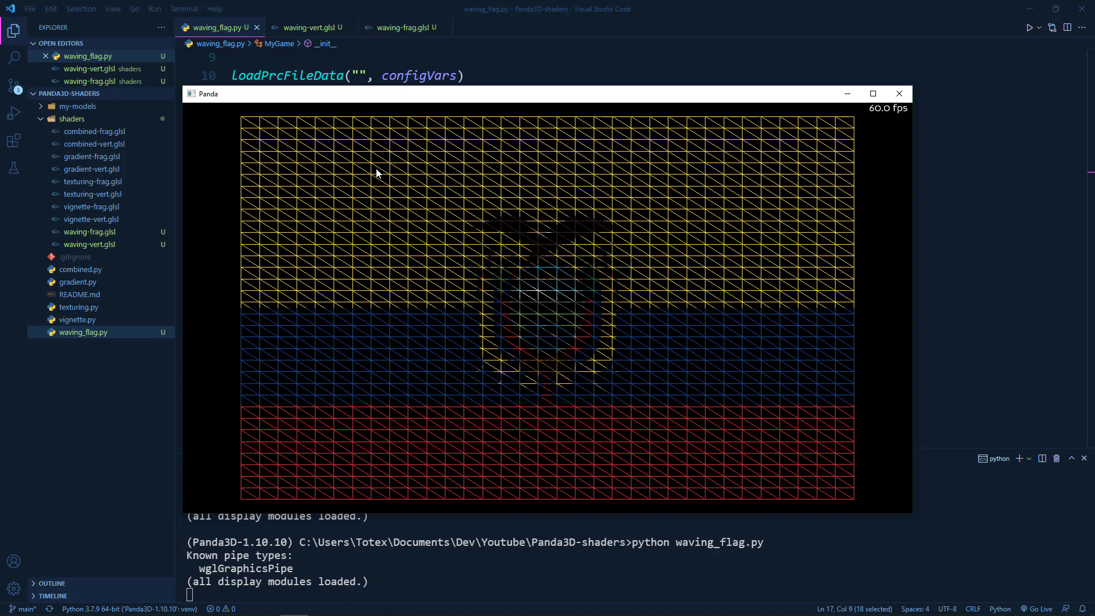
{"action": "mouse_move", "coordinate": [250, 124]}
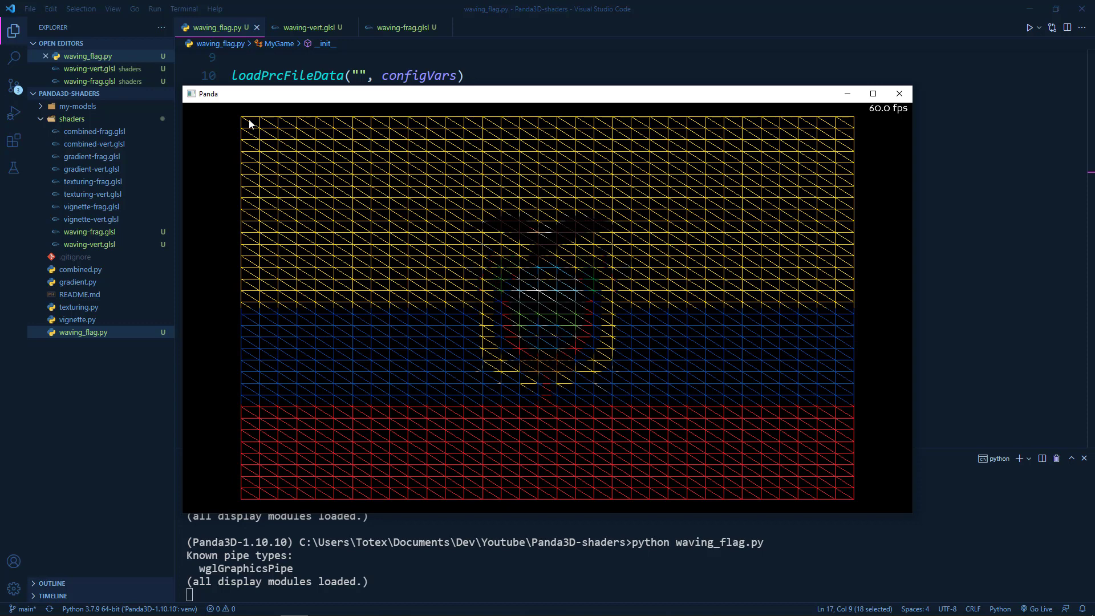
{"action": "mouse_move", "coordinate": [313, 327]}
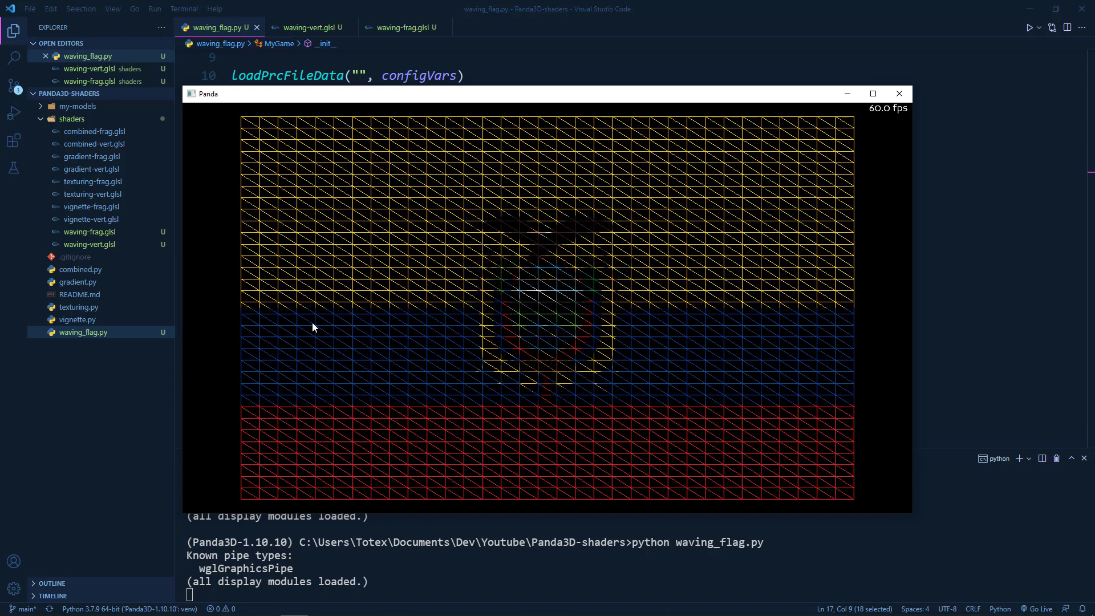
{"action": "mouse_move", "coordinate": [411, 282]}
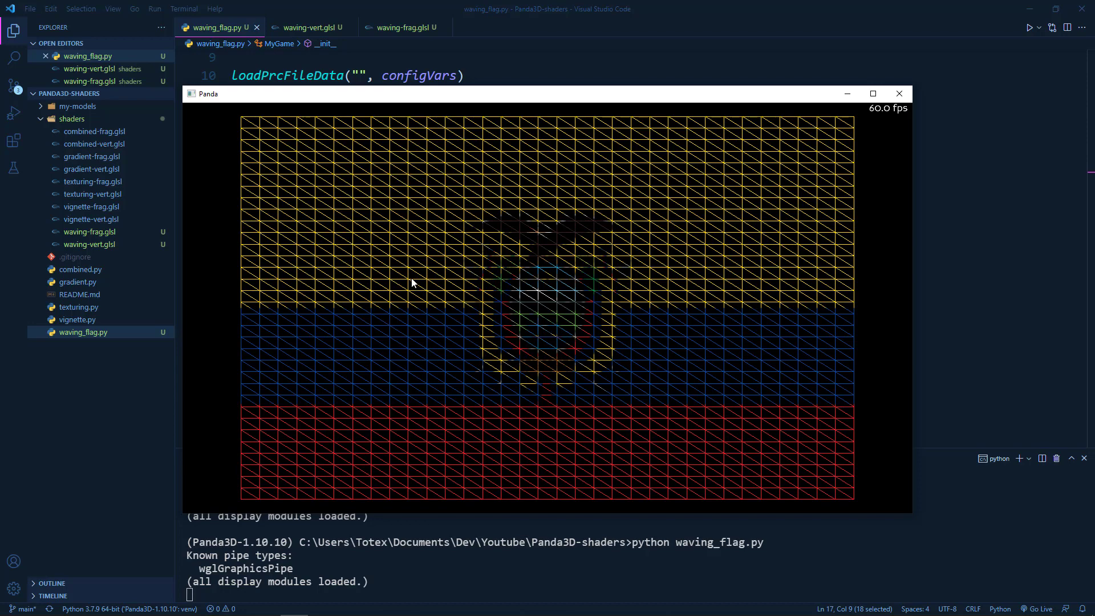
- Close the wireframe preview and start a def update(self, task): method below setShader
{"action": "left_click", "coordinate": [899, 94]}
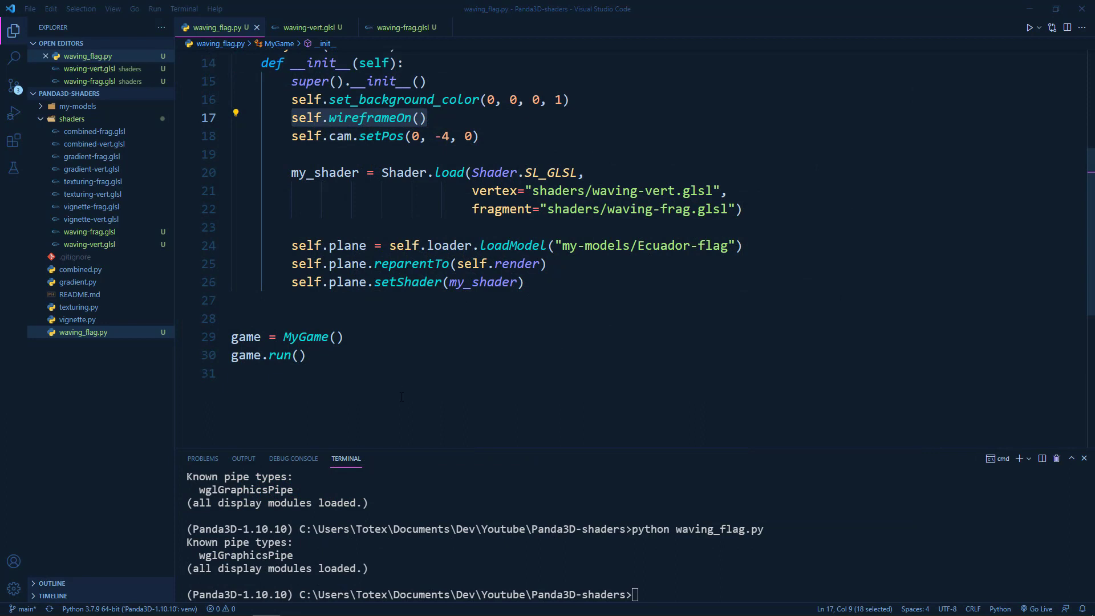
{"action": "left_click", "coordinate": [523, 282]}
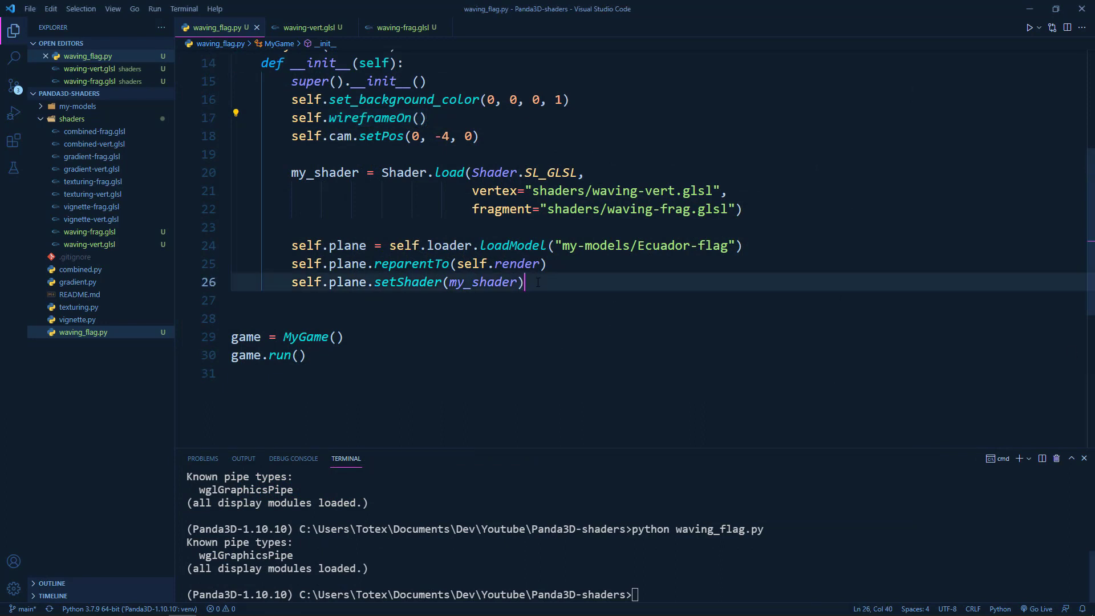
{"action": "key", "text": "Enter"}
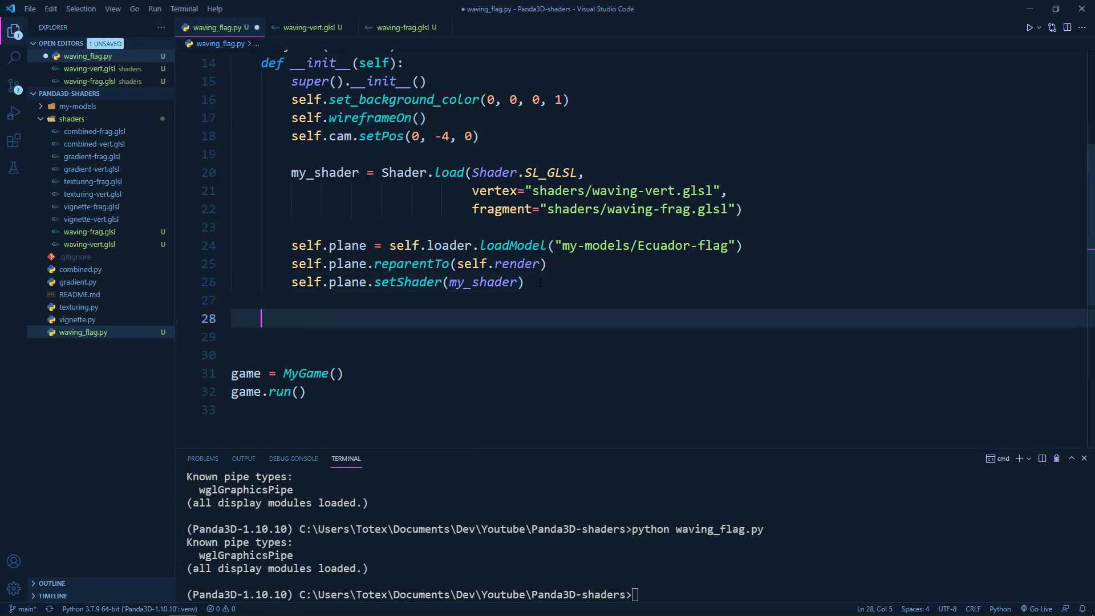
{"action": "type", "text": "def update("}
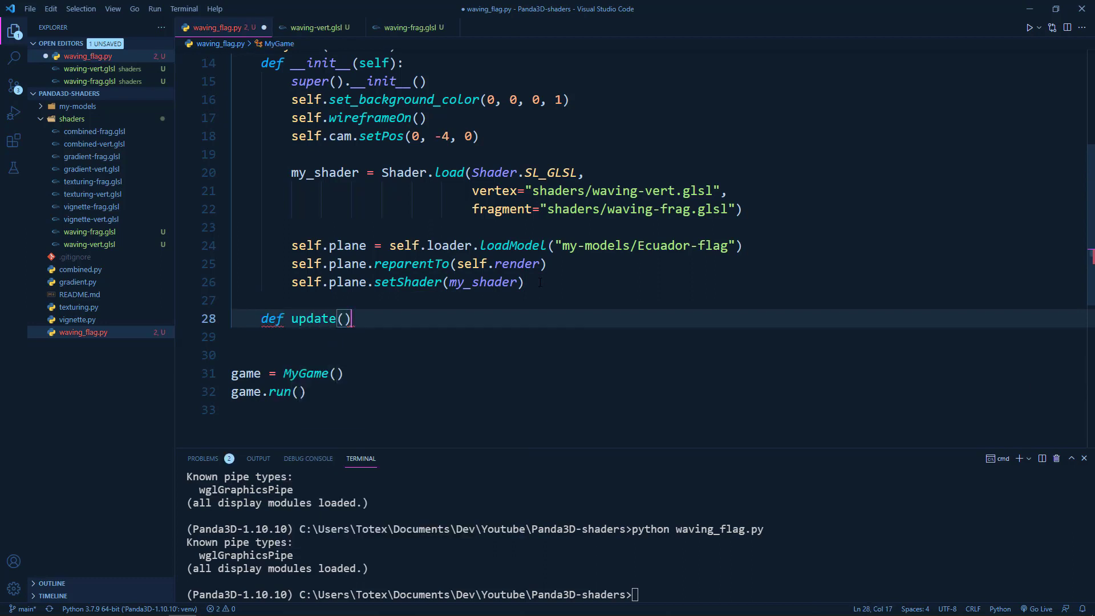
{"action": "type", "text": "self, te"}
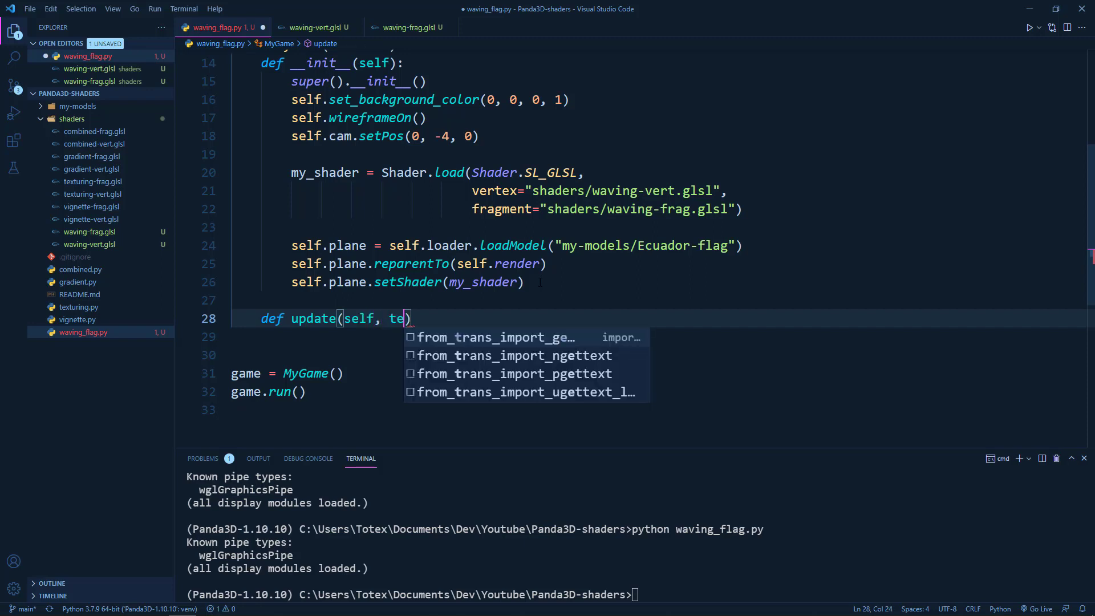
{"action": "type", "text": "sk"}
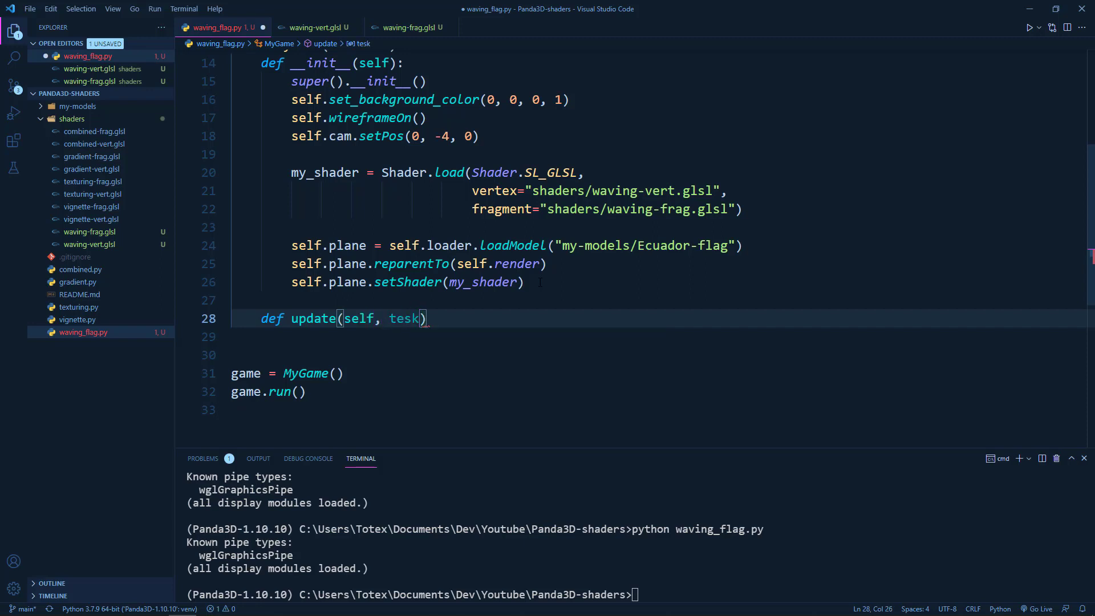
{"action": "type", "text": "a"}
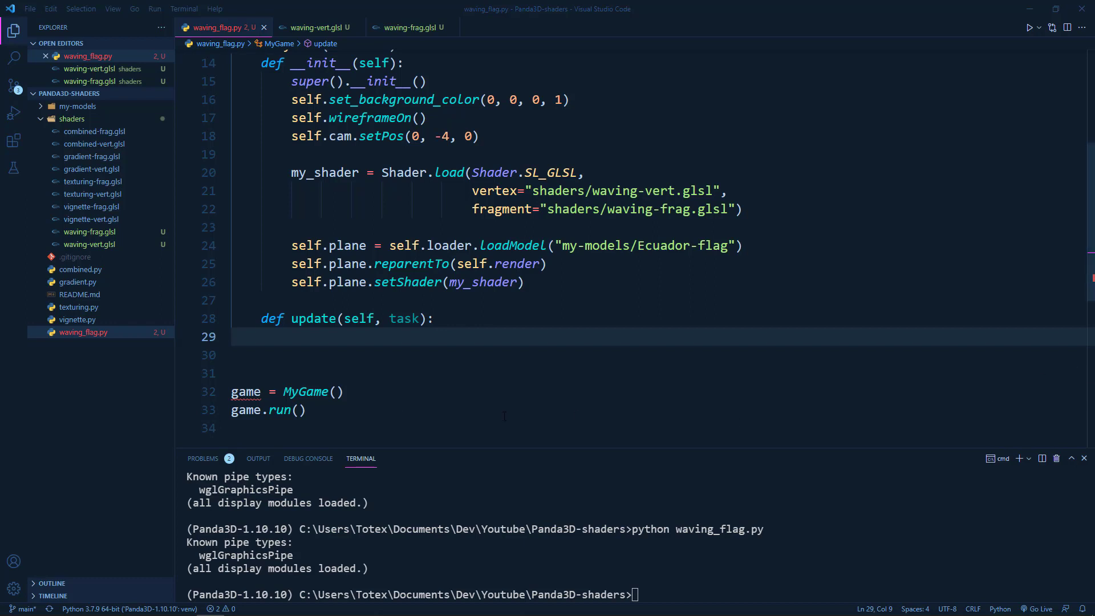
- Store globalClock.getFrameTime() in ft inside update and look up globalClock
{"action": "type", "text": "ft = globalClock.getFrameTime()"}
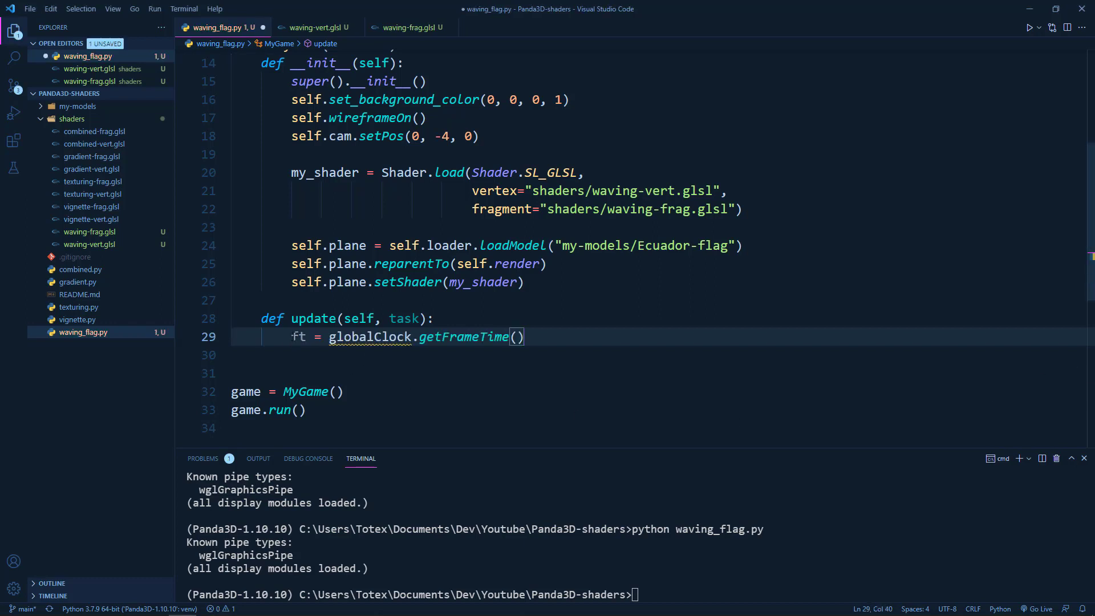
{"action": "double_click", "coordinate": [370, 336]}
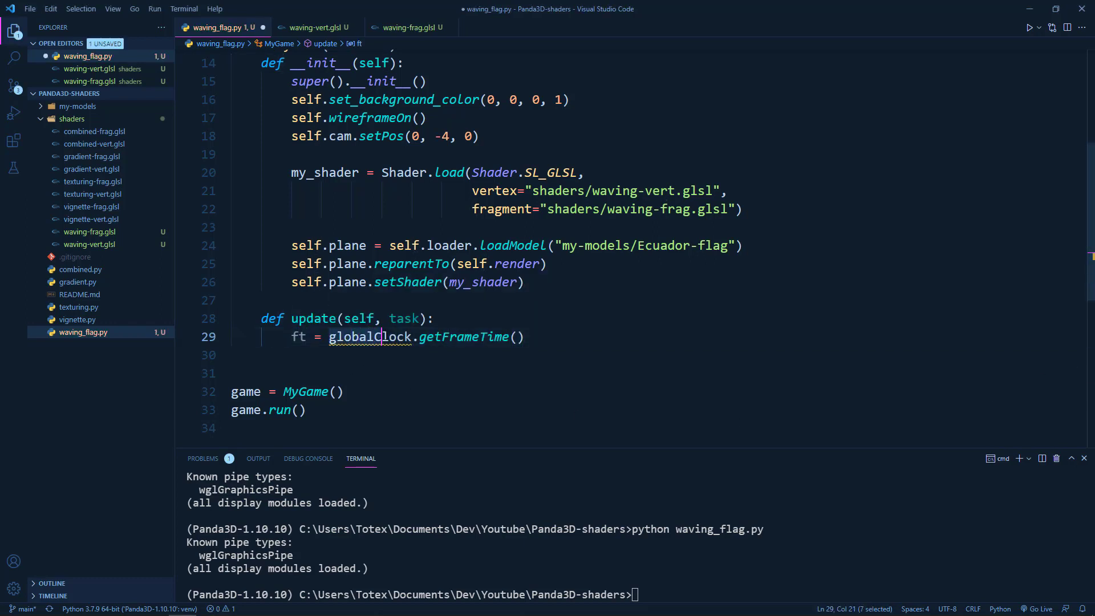
{"action": "left_click", "coordinate": [520, 337]}
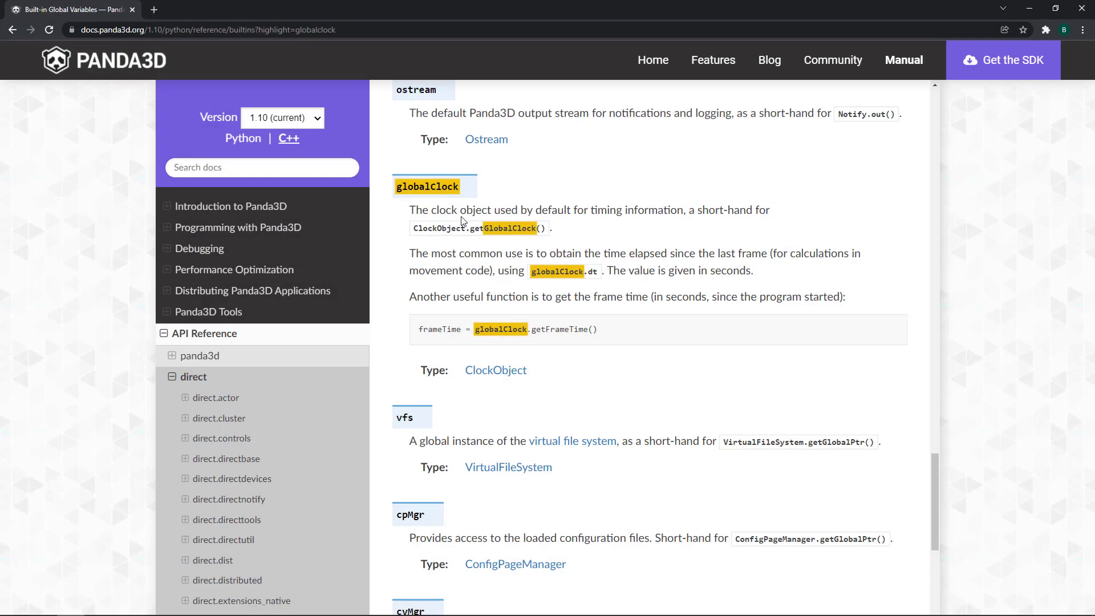
{"action": "mouse_move", "coordinate": [513, 279]}
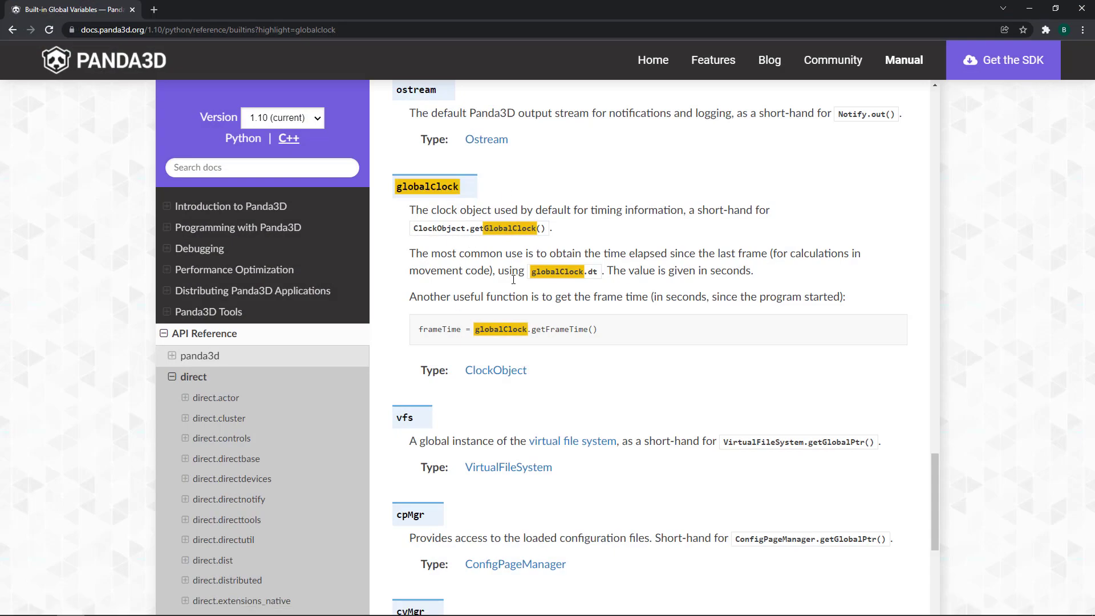
{"action": "mouse_move", "coordinate": [556, 271]}
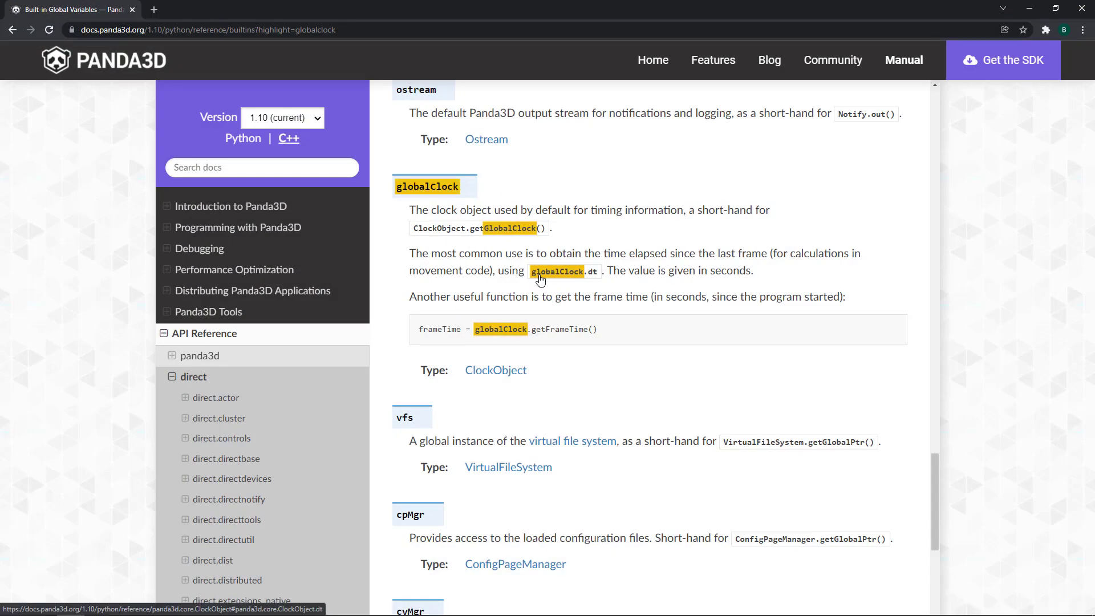
{"action": "mouse_move", "coordinate": [565, 296]}
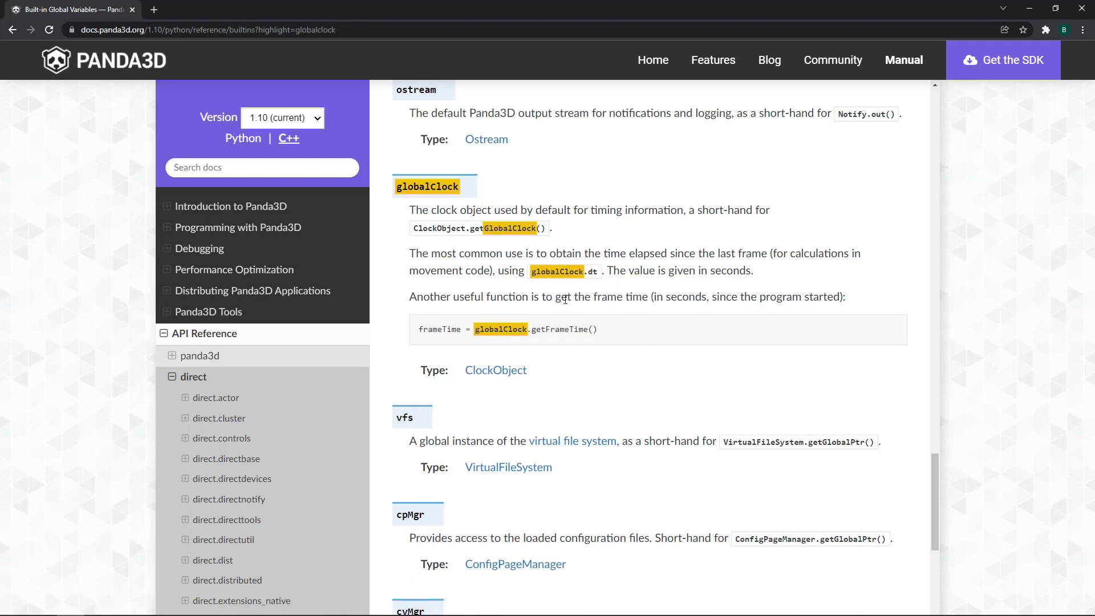
{"action": "mouse_move", "coordinate": [609, 311]}
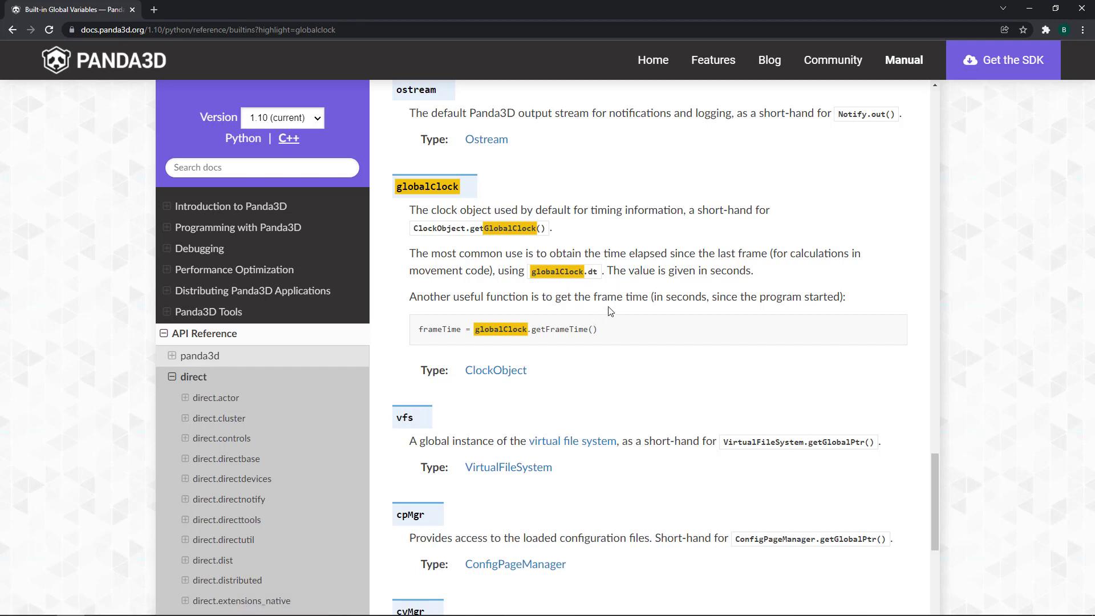
{"action": "mouse_move", "coordinate": [705, 287]}
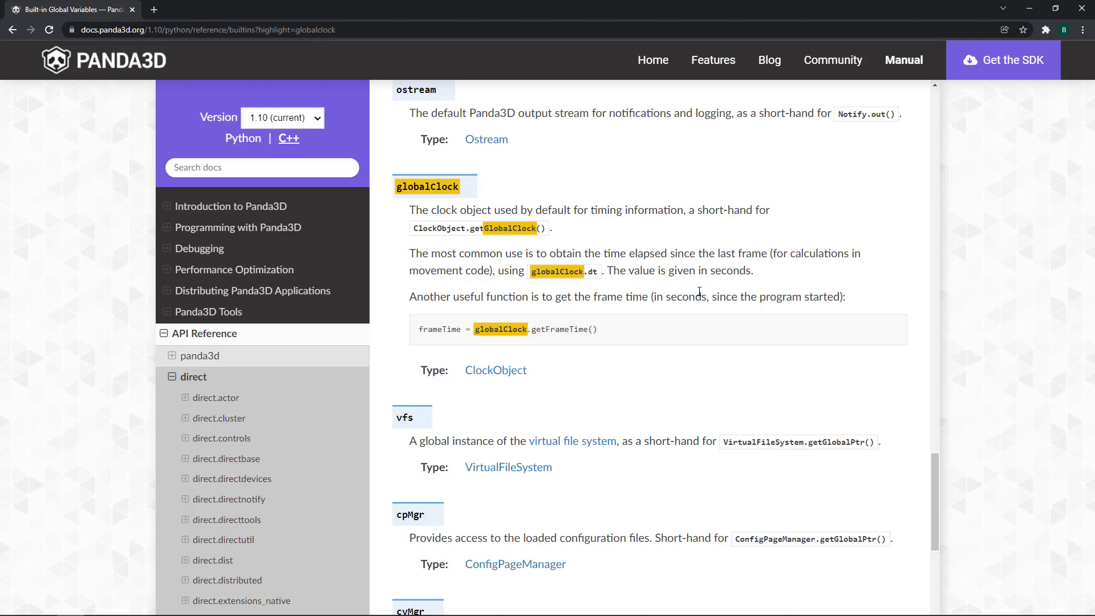
{"action": "mouse_move", "coordinate": [398, 319]}
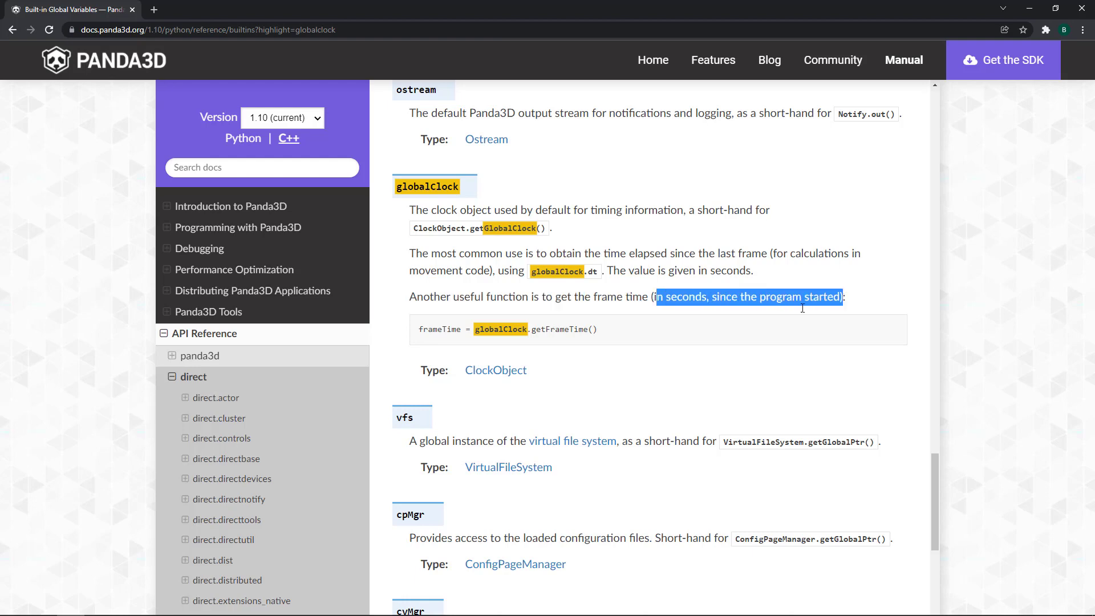
{"action": "mouse_move", "coordinate": [547, 454]}
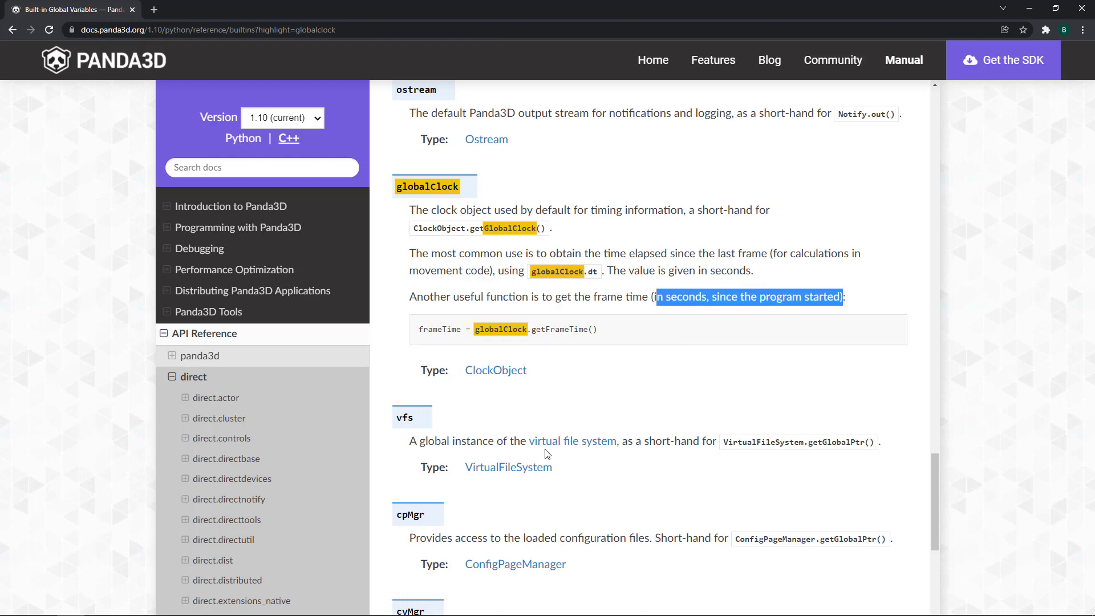
{"action": "mouse_move", "coordinate": [551, 464]}
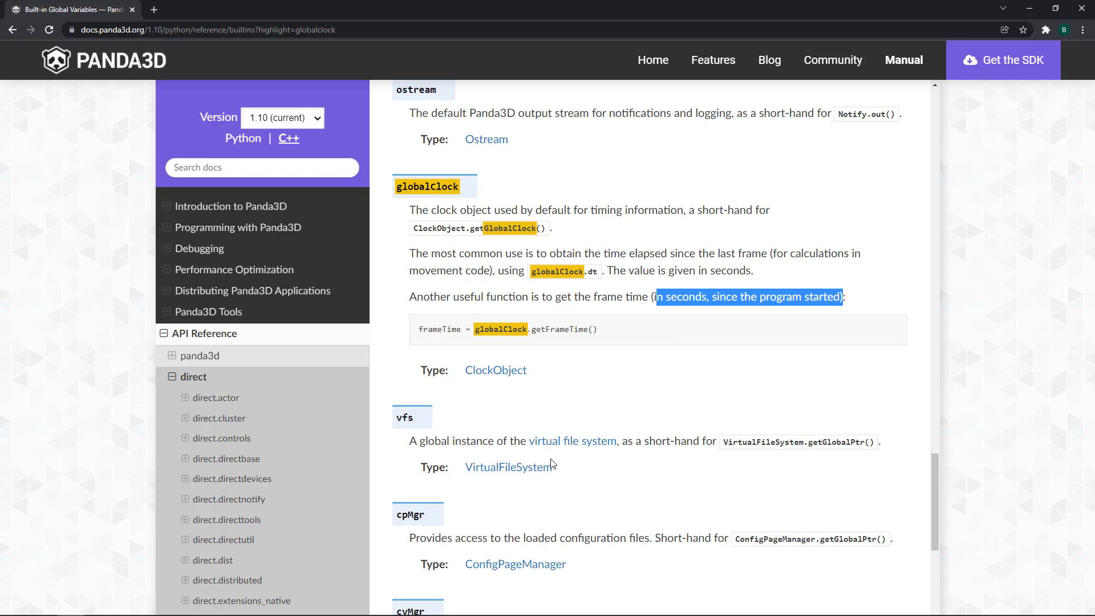
{"action": "mouse_move", "coordinate": [555, 458]}
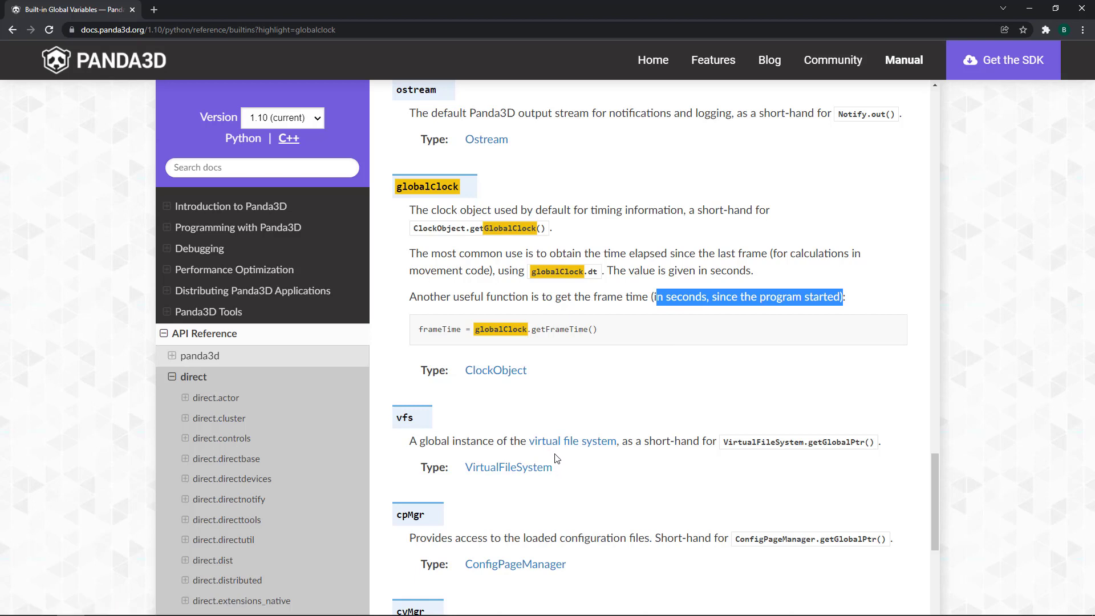
{"action": "mouse_move", "coordinate": [1029, 10]}
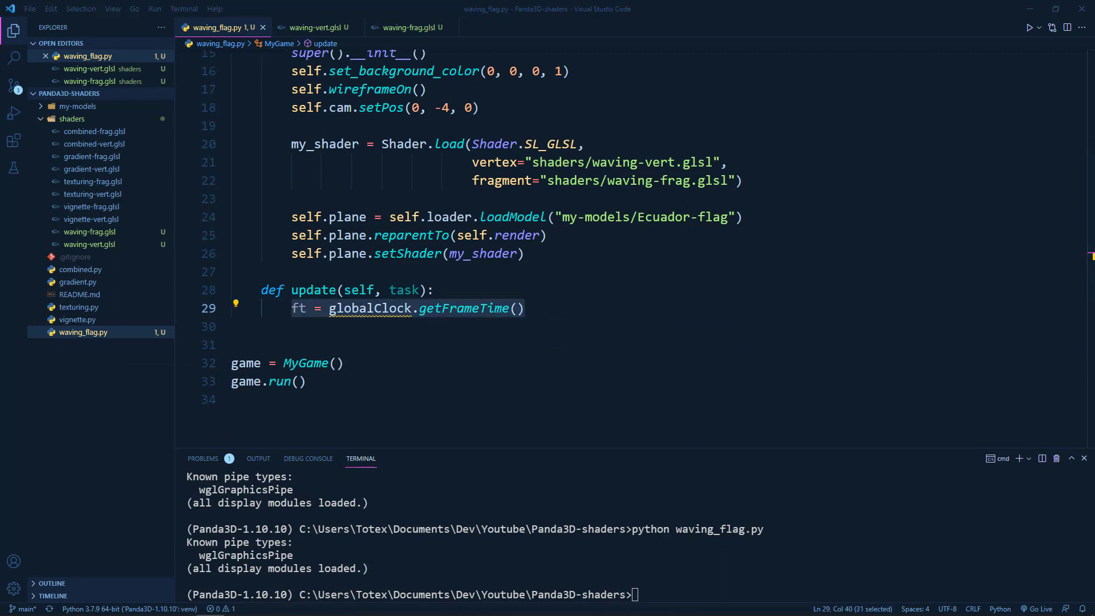
{"action": "mouse_move", "coordinate": [563, 308]}
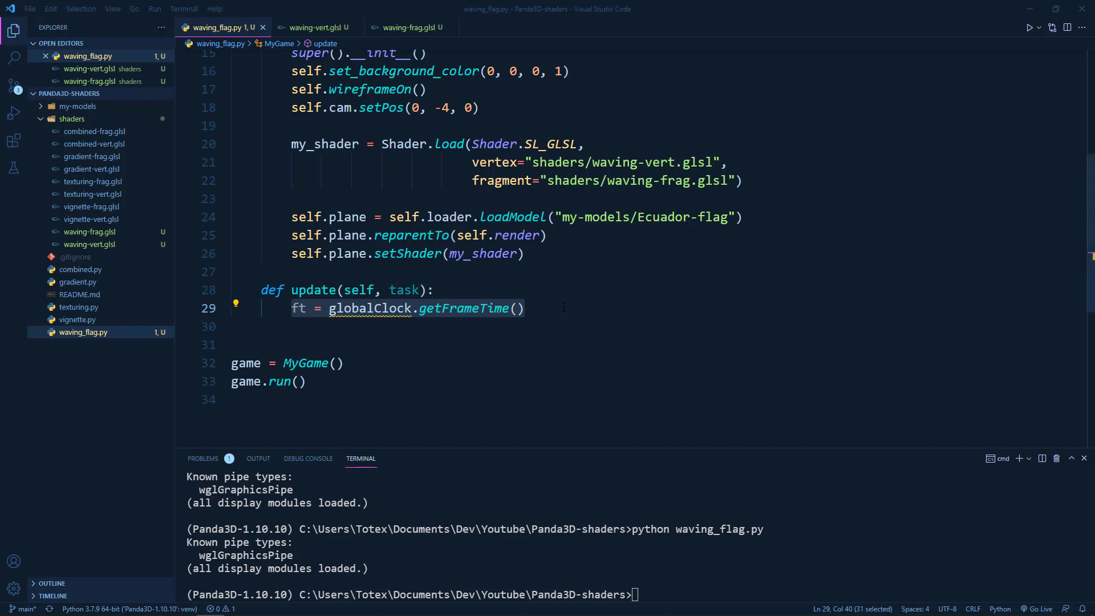
- In update, pass ft to the plane as shader input "time" and return task.cont
{"action": "type", "text": "self.plane.set_shader_input(\"time\", ft)"}
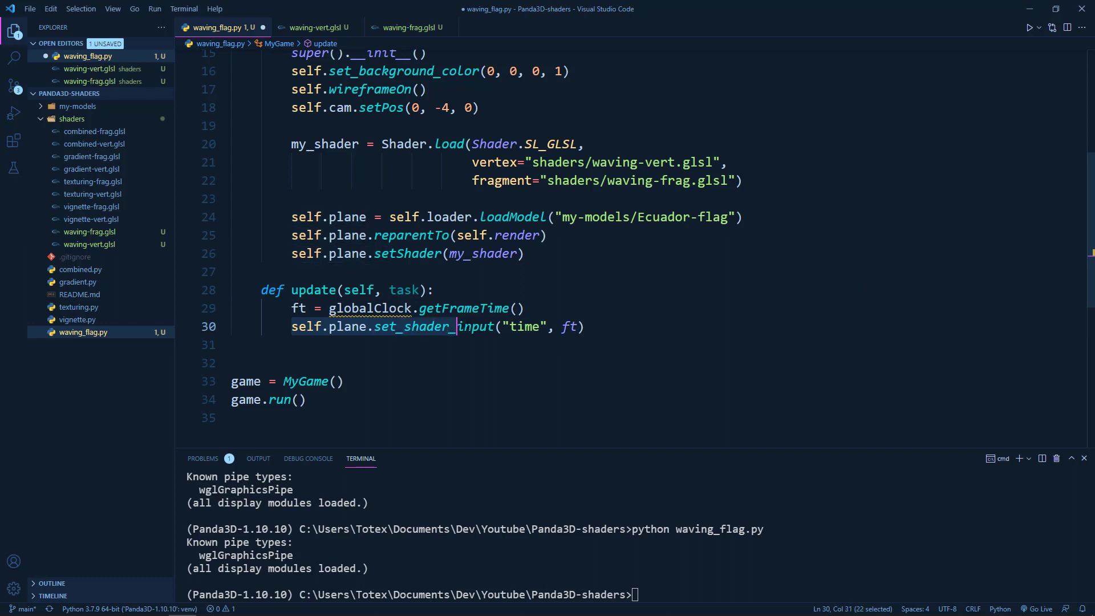
{"action": "left_click", "coordinate": [585, 326]}
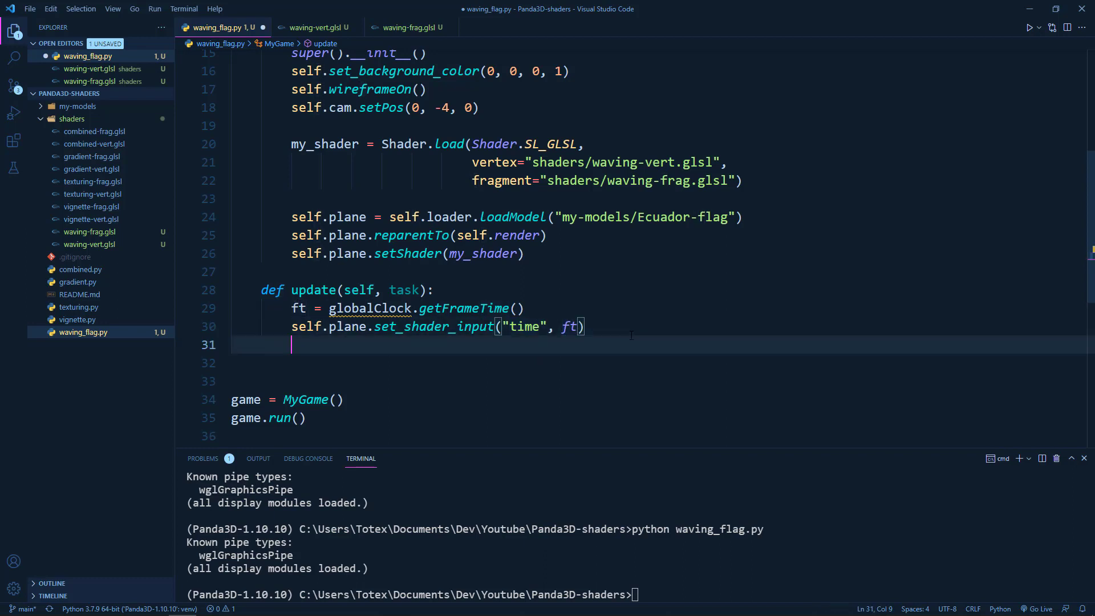
{"action": "mouse_move", "coordinate": [313, 290]}
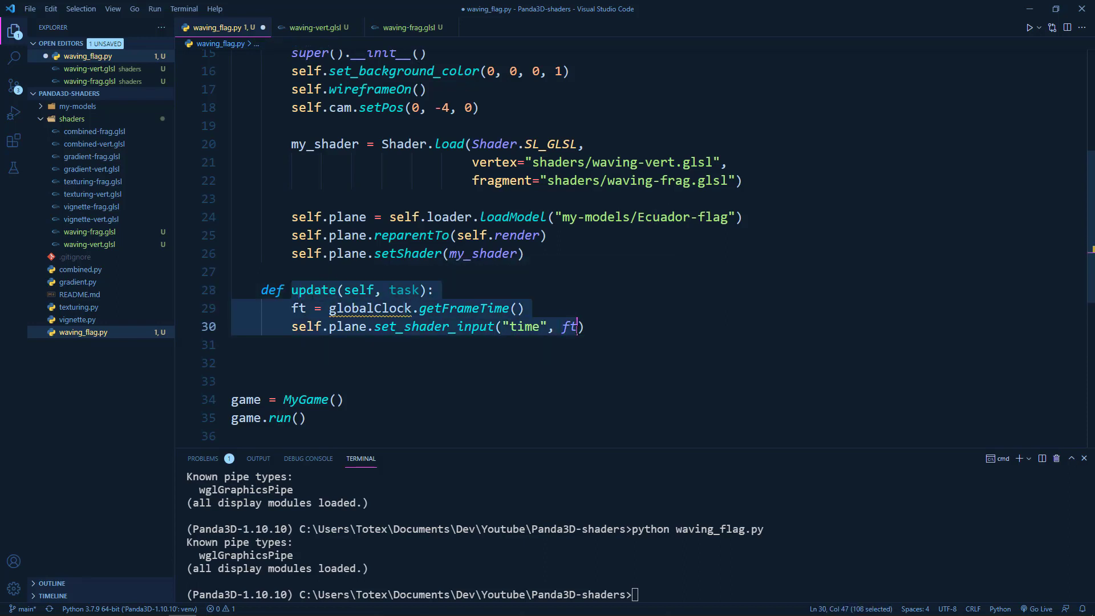
{"action": "type", "text": "return"}
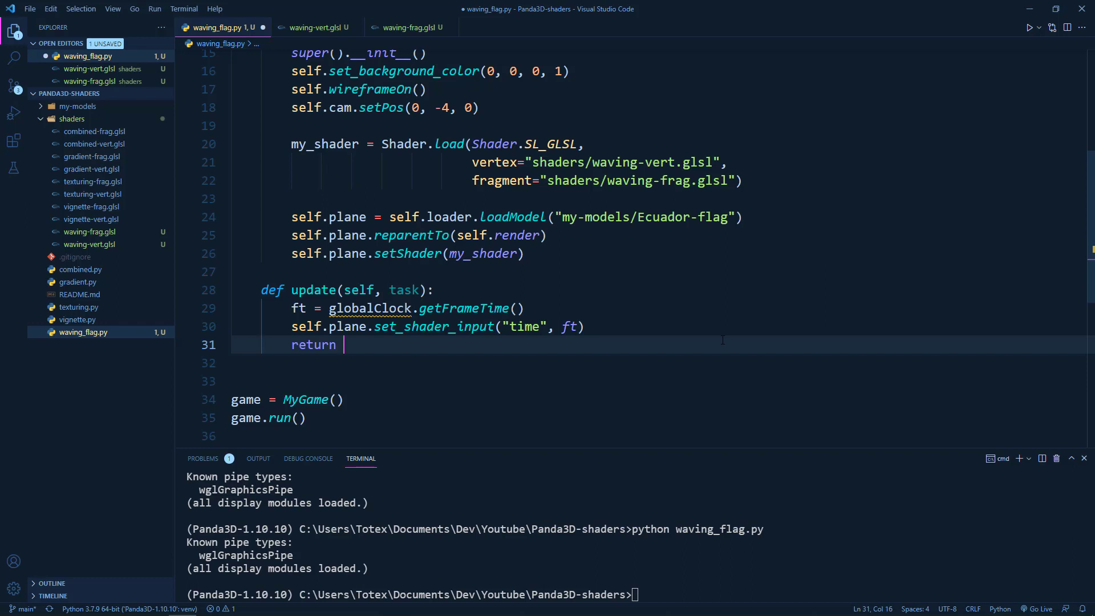
{"action": "type", "text": "tas"}
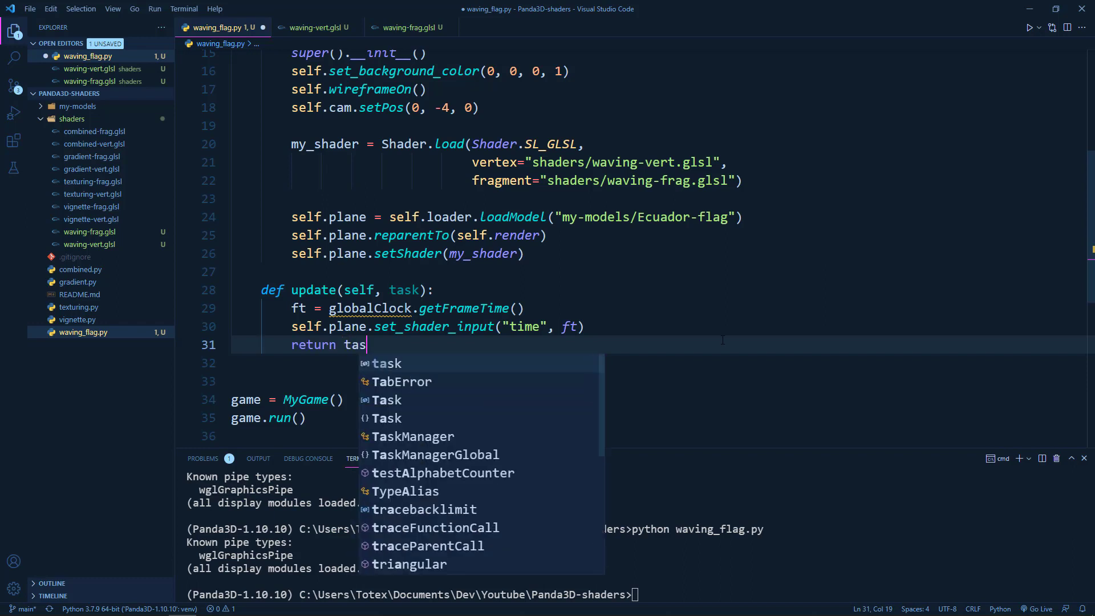
{"action": "type", "text": "k."}
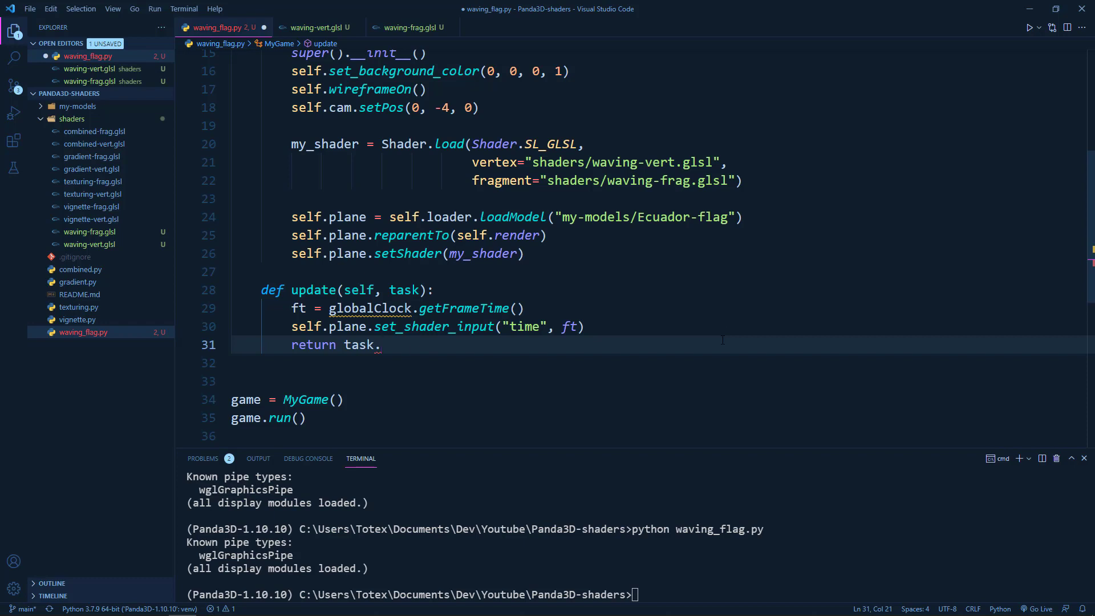
{"action": "type", "text": "cont"}
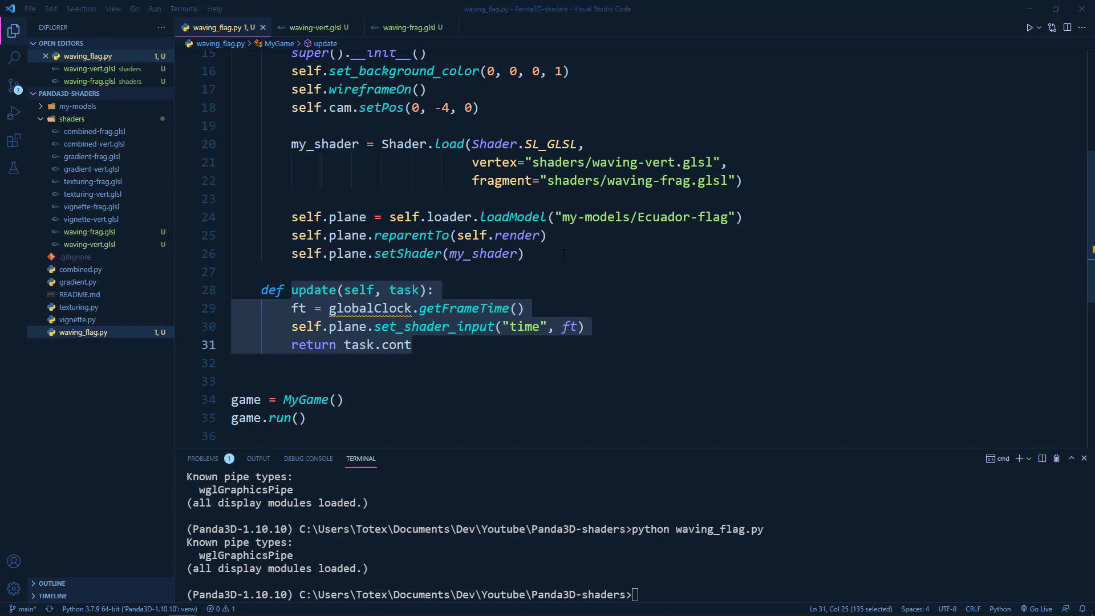
- Register the task with self.taskMgr.add(self.update, "update"), then go to waving-vert.glsl
{"action": "type", "text": "self.taskMgr.add(self.update, \"update\")"}
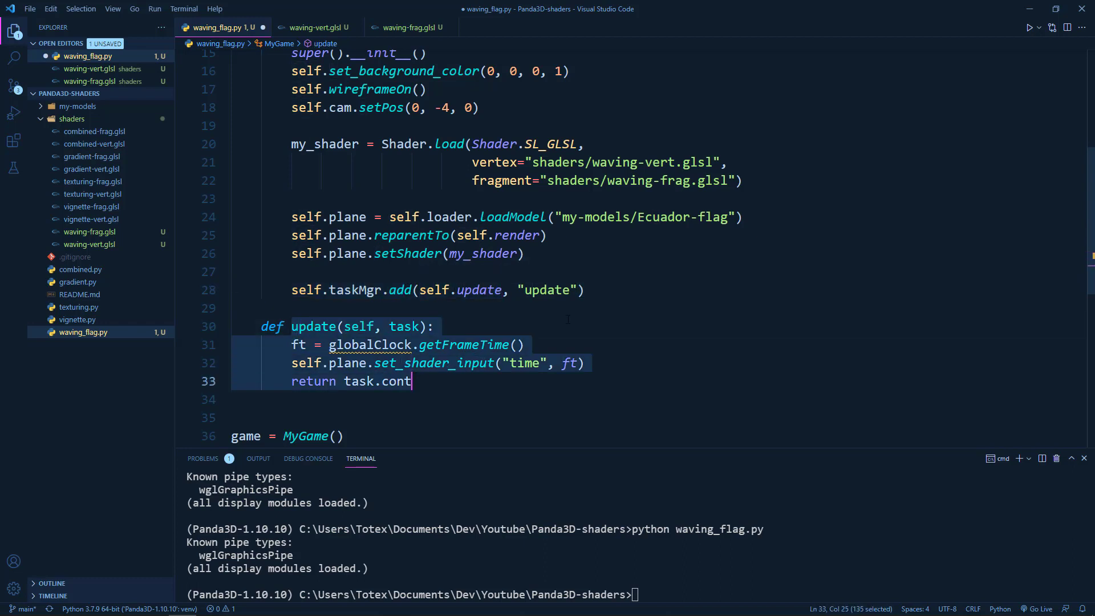
{"action": "left_click", "coordinate": [584, 290]}
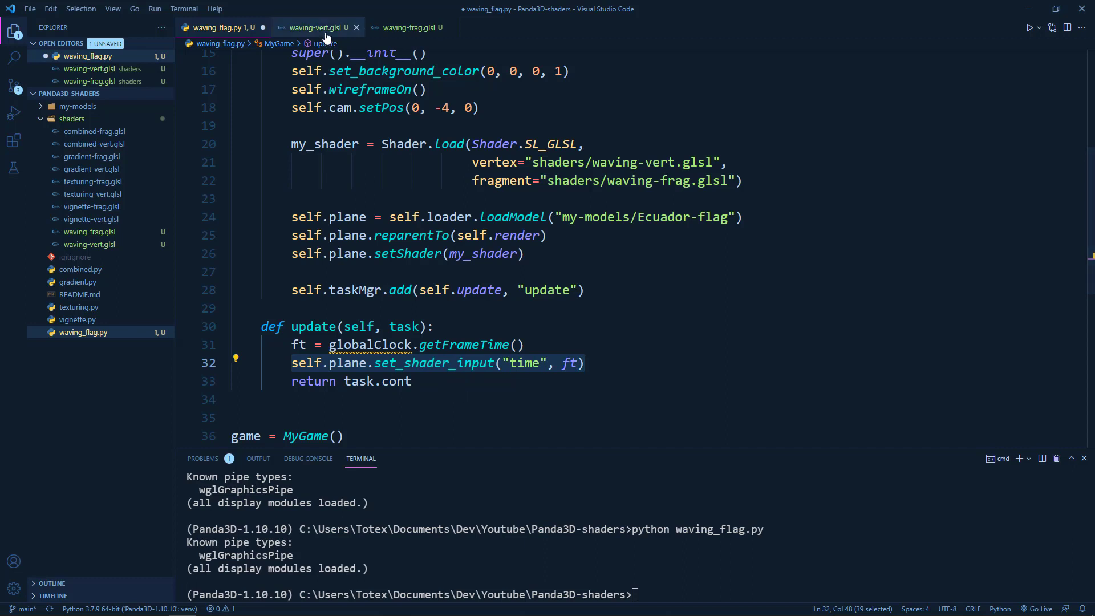
{"action": "left_click", "coordinate": [314, 28]}
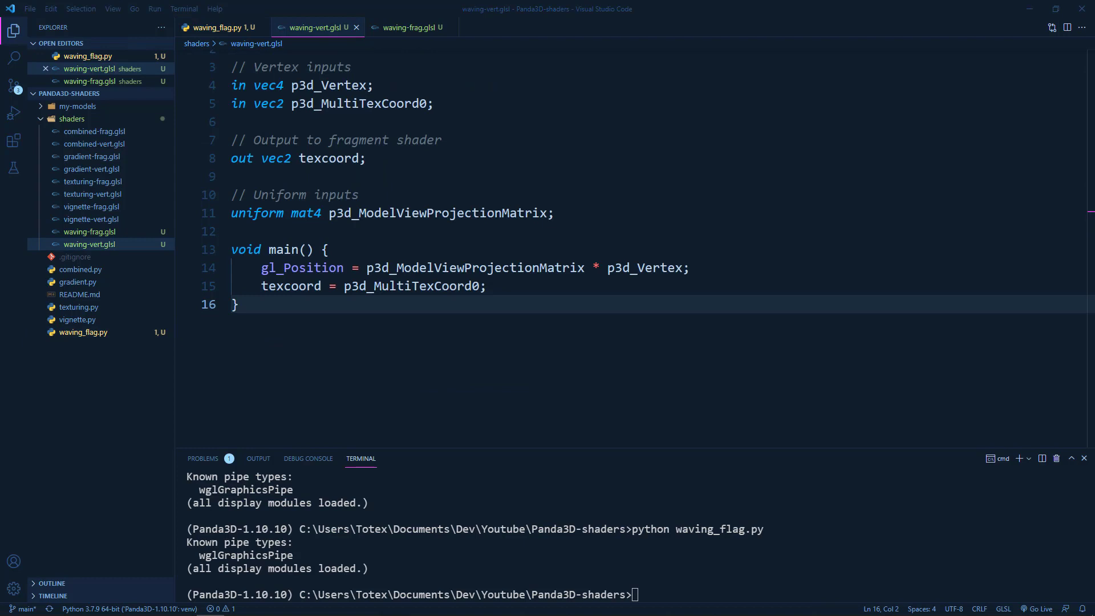
- Add 'uniform float time;' with a seconds-since-start comment above the shader's uniform inputs
{"action": "left_click", "coordinate": [365, 158]}
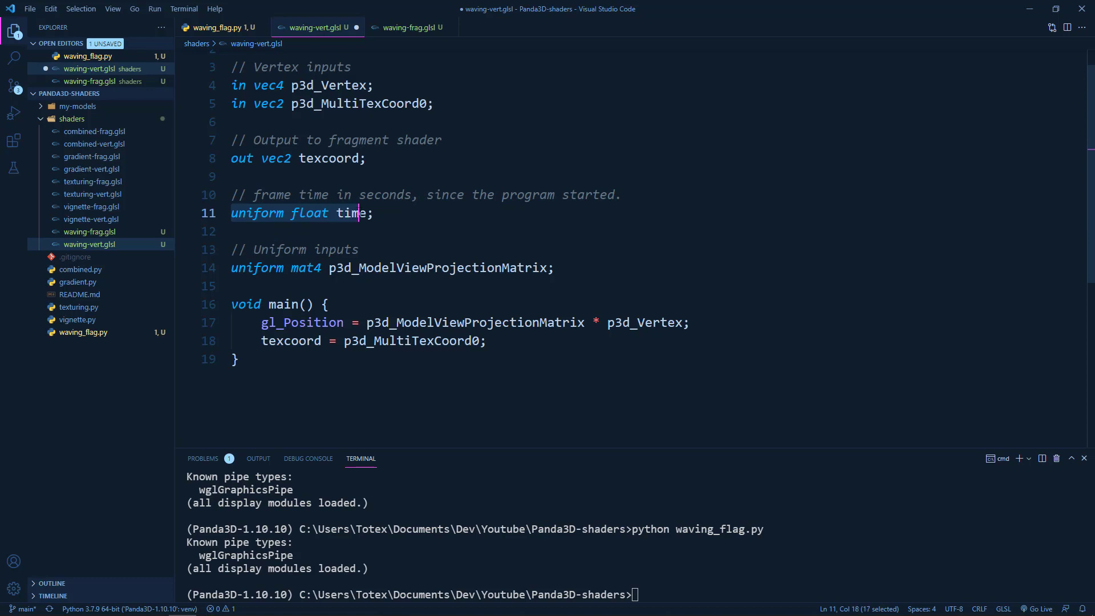
{"action": "left_click", "coordinate": [374, 212]}
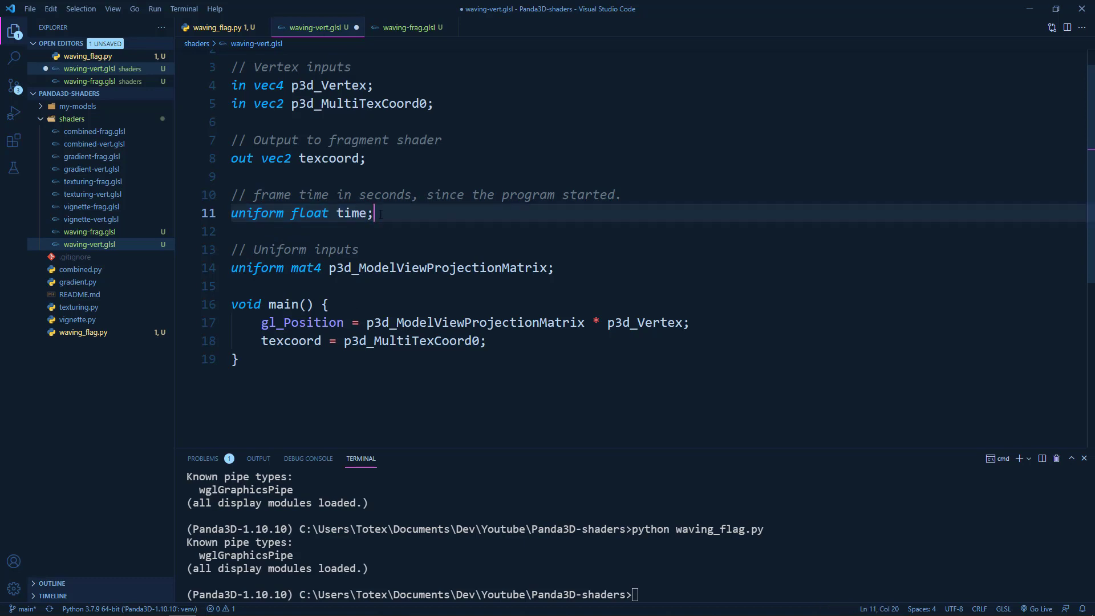
{"action": "double_click", "coordinate": [352, 213]}
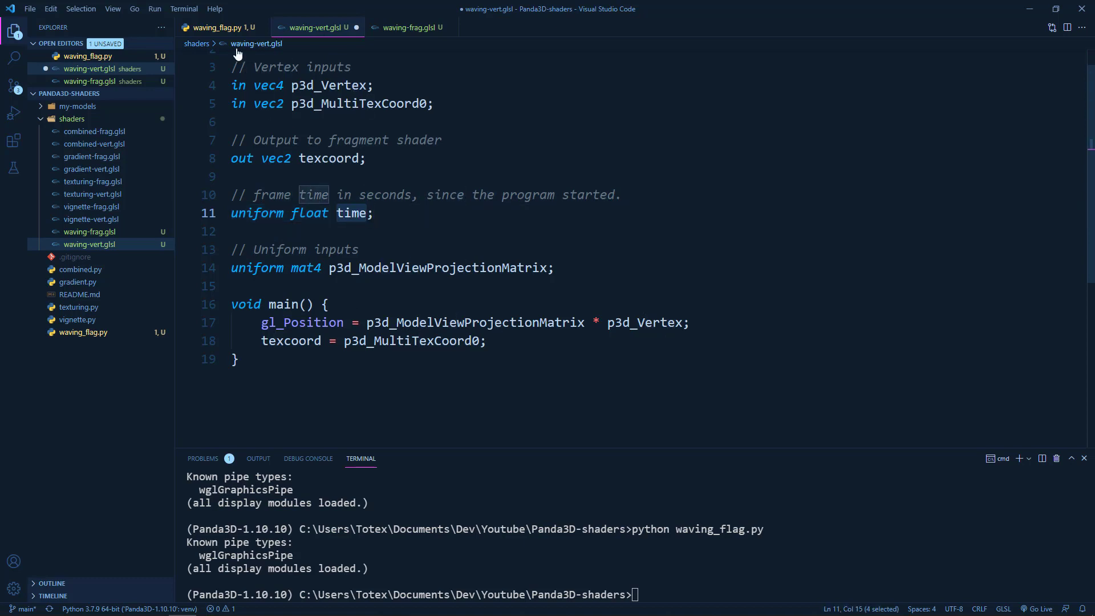
{"action": "left_click", "coordinate": [219, 27]}
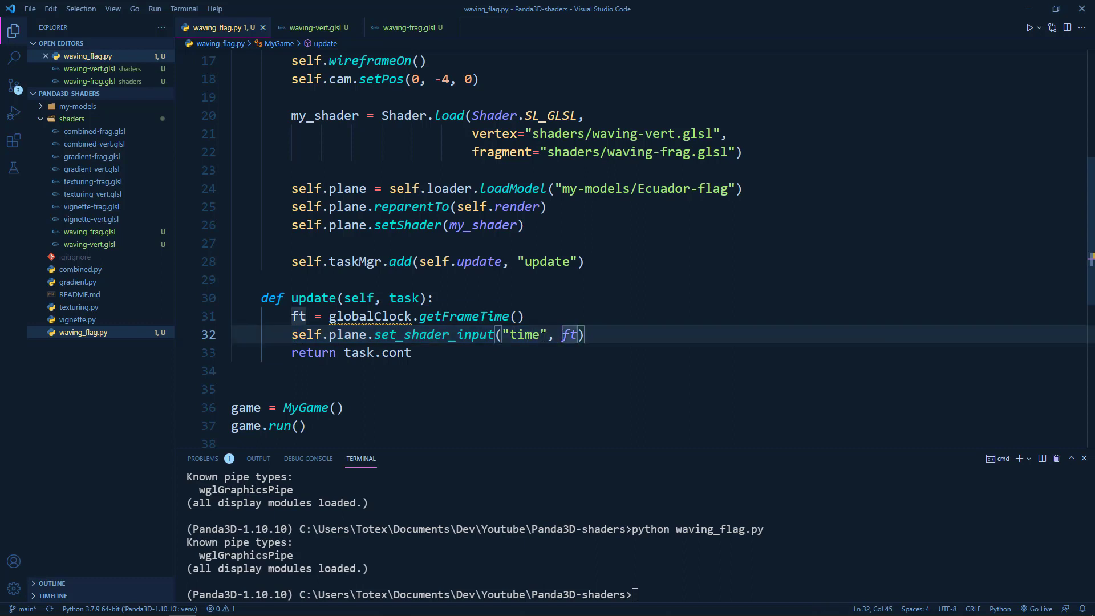
{"action": "left_click", "coordinate": [316, 27]}
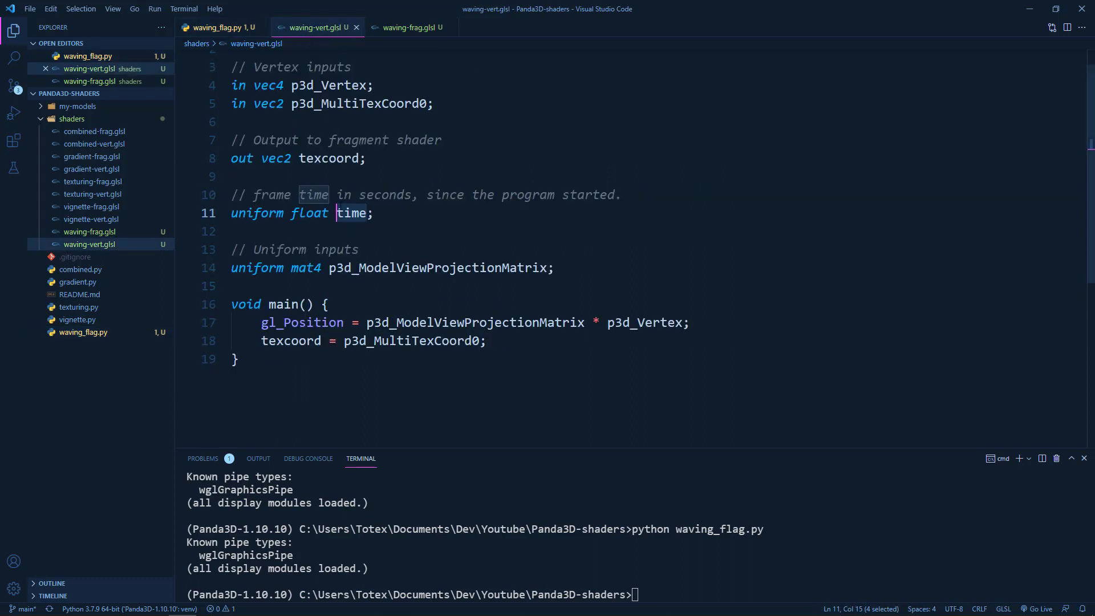
{"action": "left_click", "coordinate": [373, 288]}
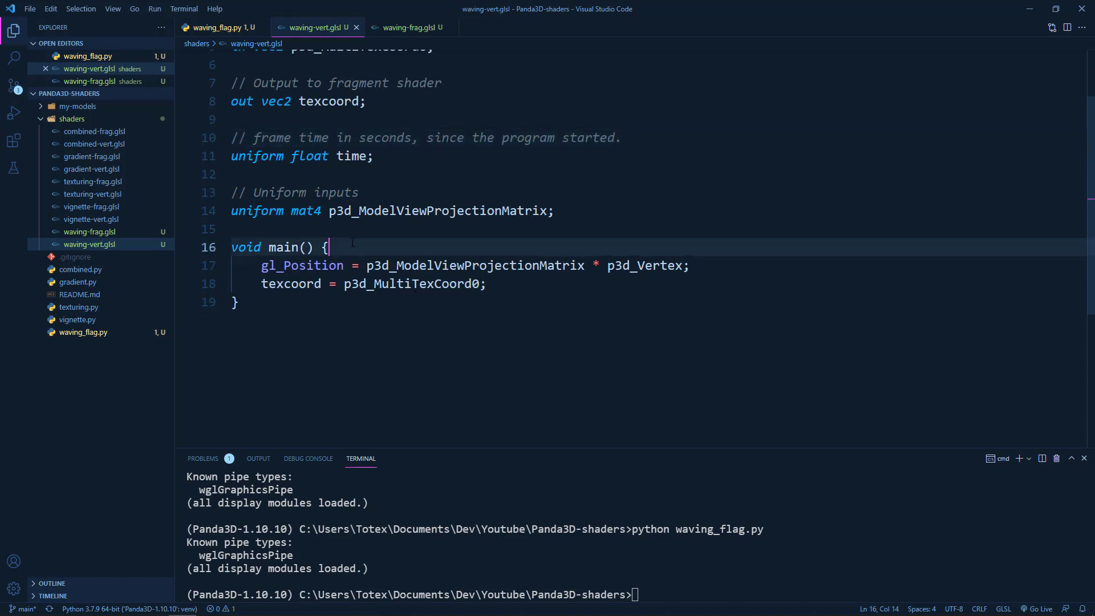
- Add 'vec4 pos = vec4(p3d_Vertex);' at the top of the main function
{"action": "key", "text": "Enter"}
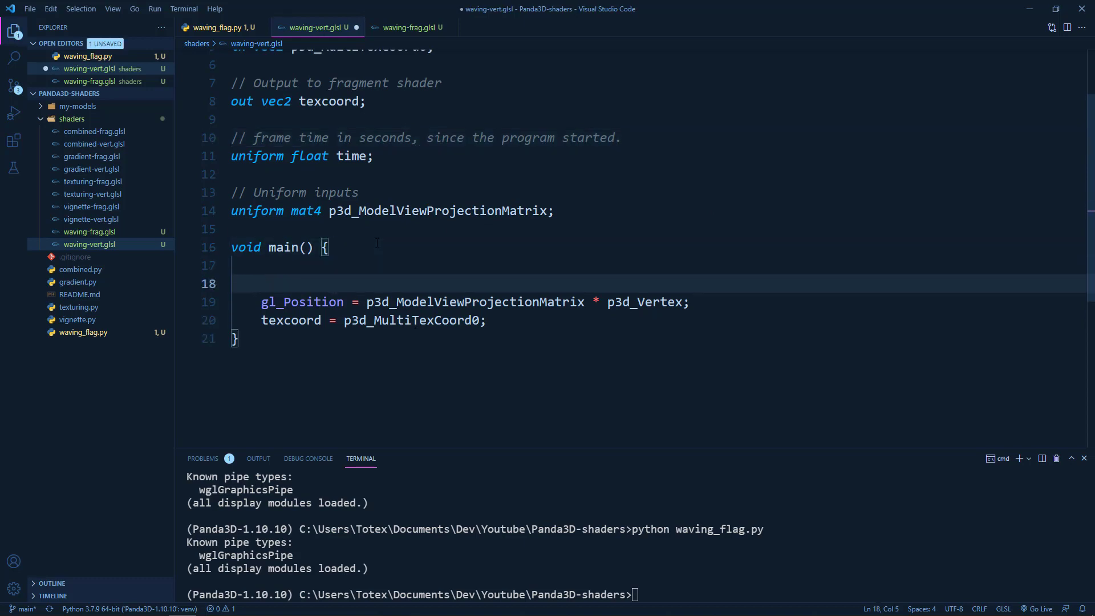
{"action": "key", "text": "enter"}
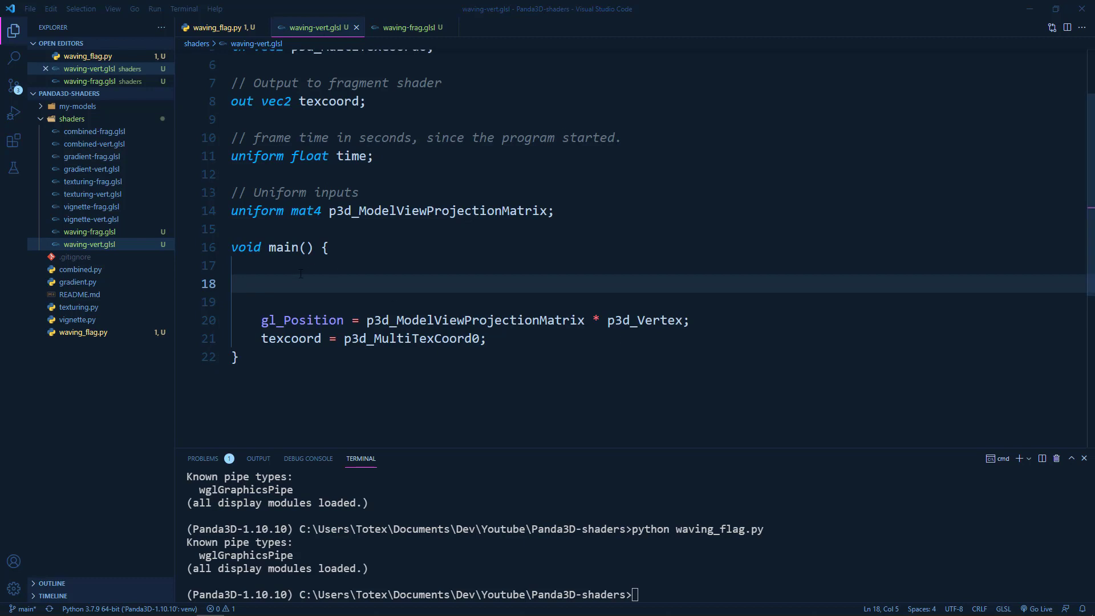
{"action": "type", "text": "vec4 pos = vec4(p3d_Vertex);"}
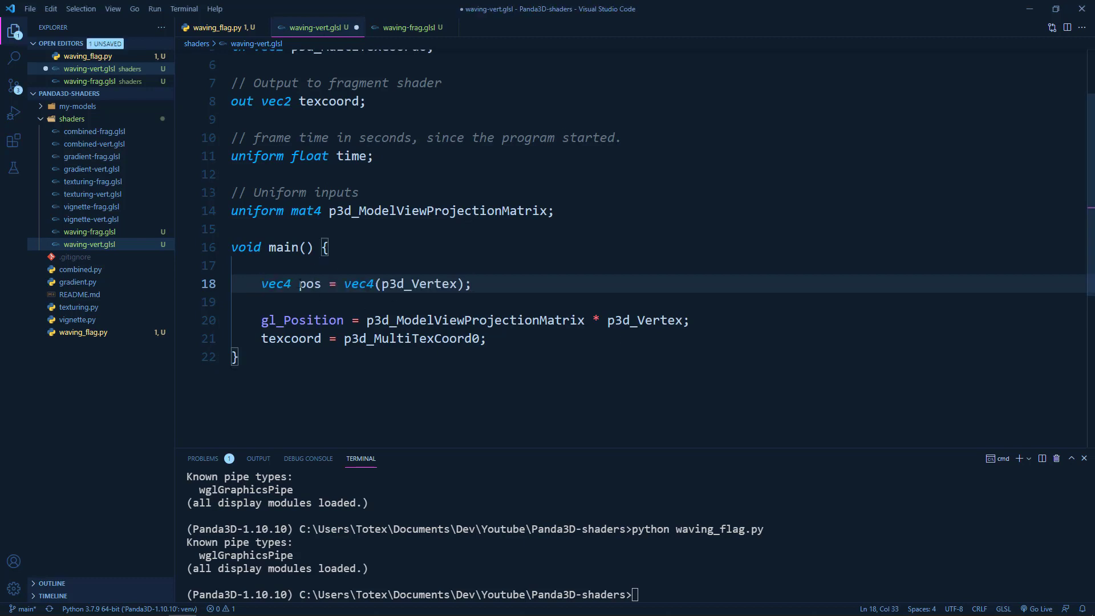
{"action": "left_click", "coordinate": [342, 284]}
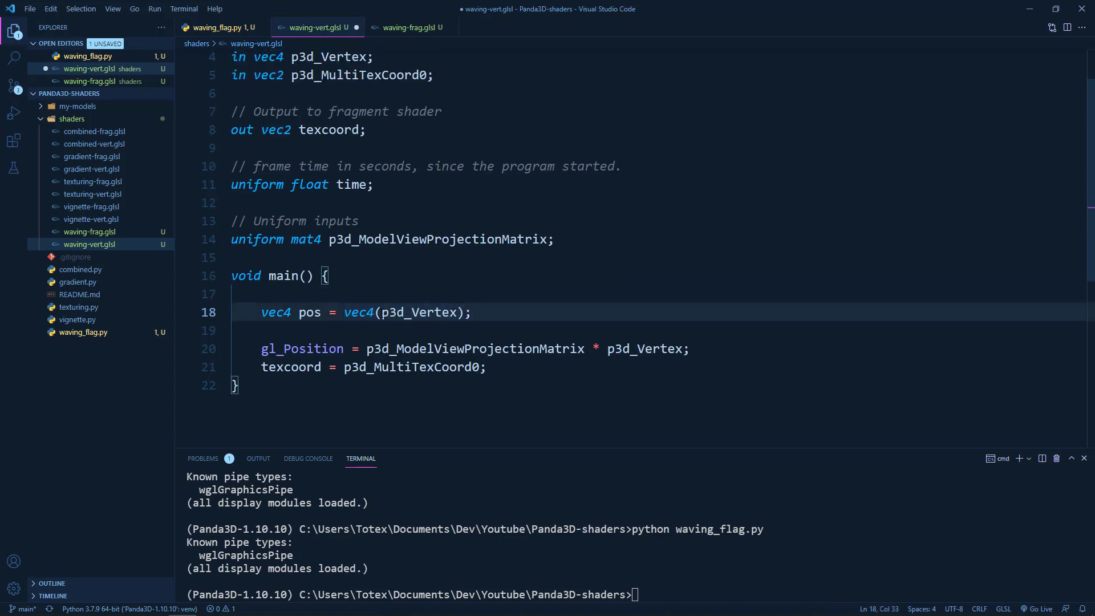
- Offset pos.y by sin(time + pos.x + pos.z) without the 0.5 factor, and project pos
{"action": "double_click", "coordinate": [358, 312]}
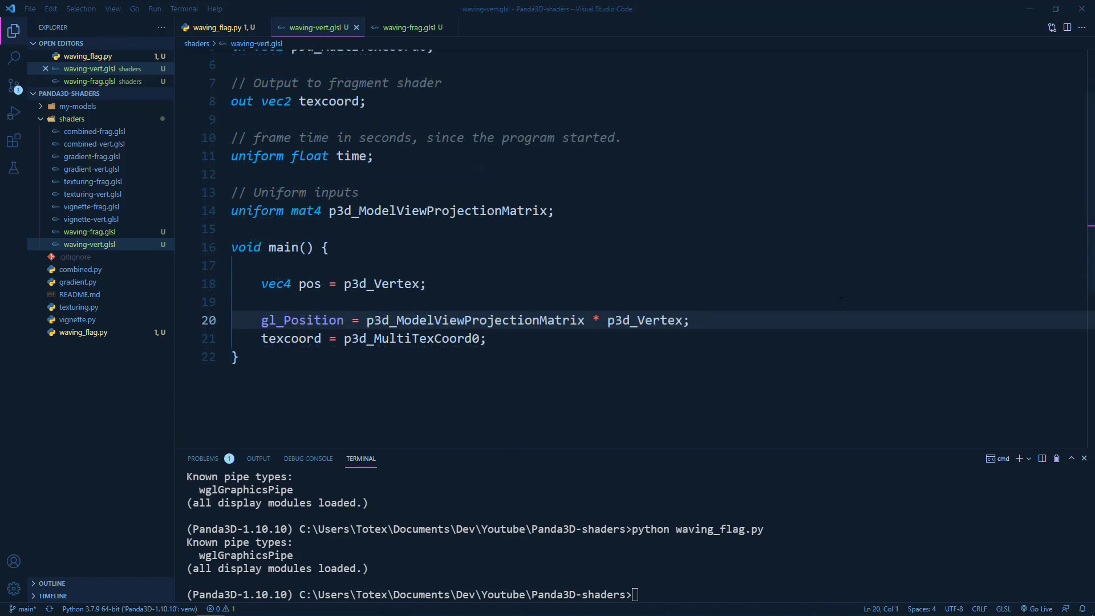
{"action": "type", "text": "pos.y += sin(time + pos.x + pos.z) * 0.5;"}
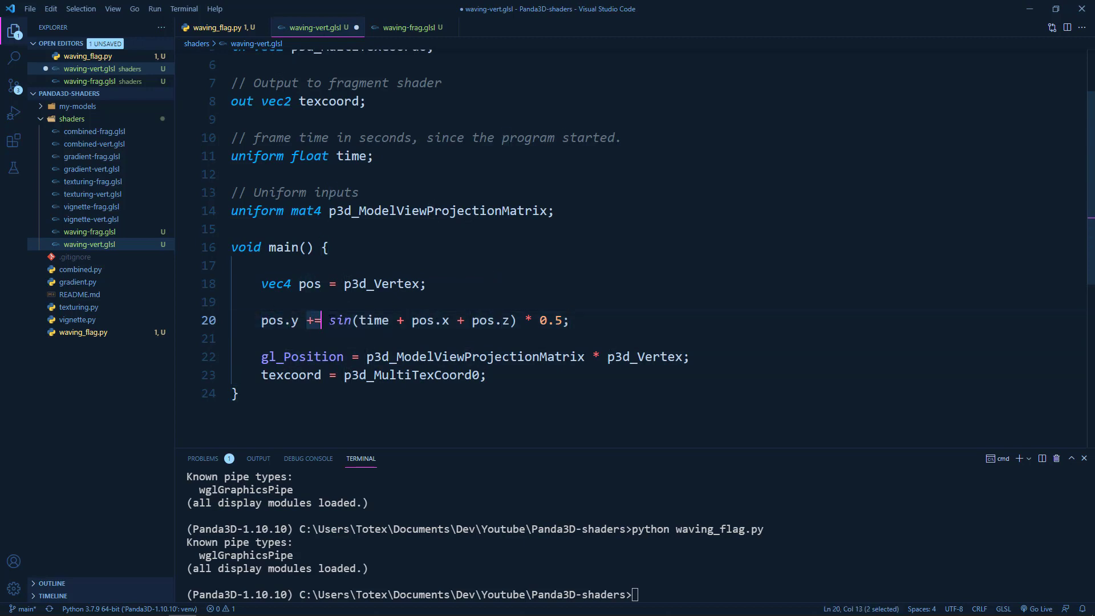
{"action": "left_click", "coordinate": [360, 320]}
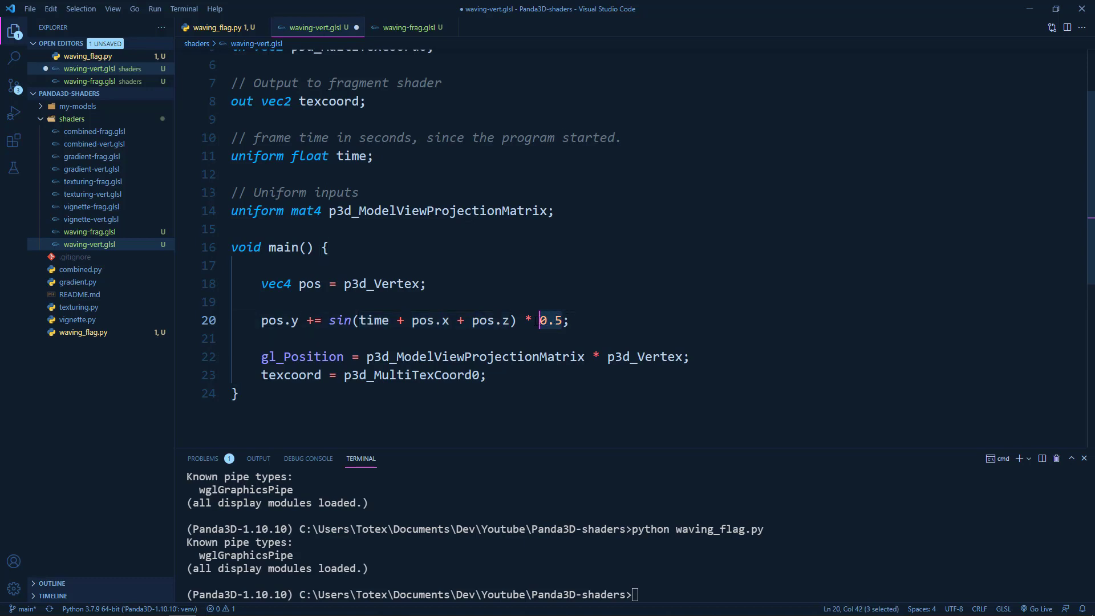
{"action": "key", "text": "Delete"}
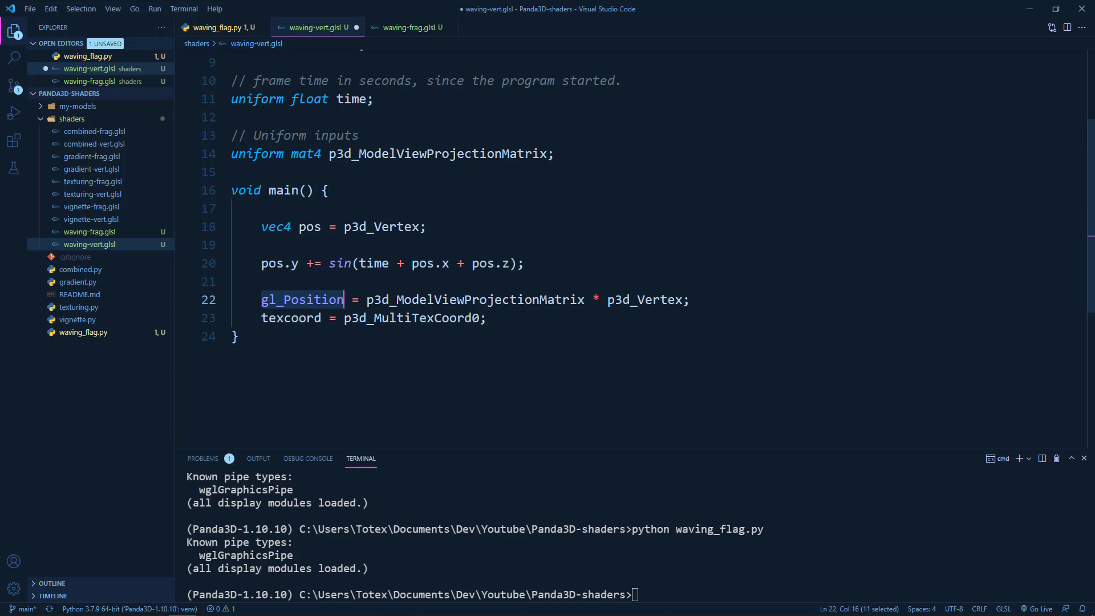
{"action": "type", "text": "pos"}
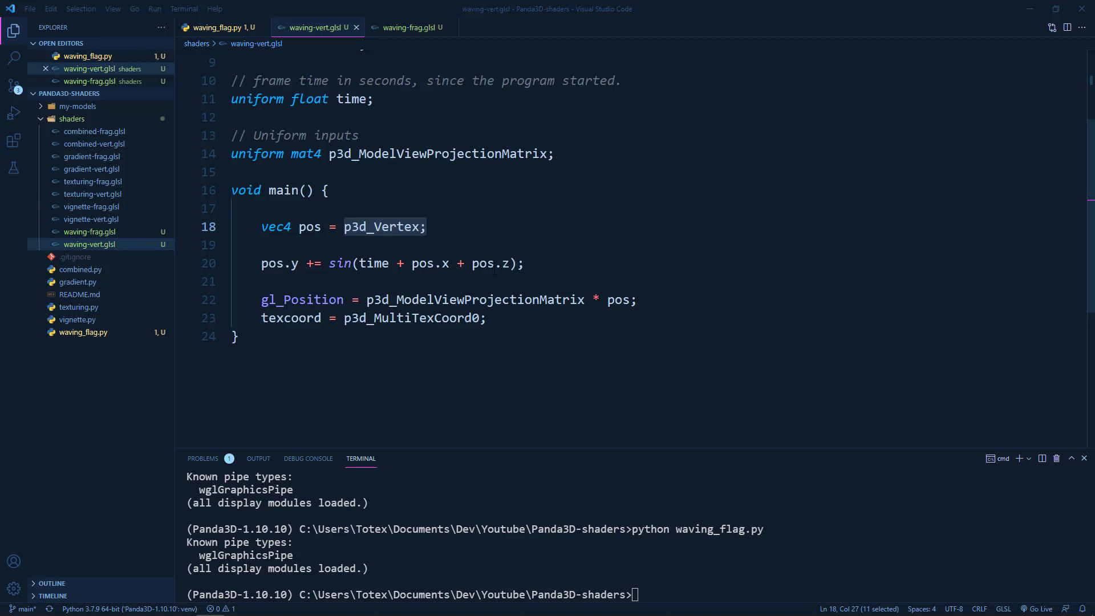
- Add 'pos.z += cos(time + pos.z + pos.x);' below the sine line
{"action": "type", "text": "pos.z += cos(time + pos.z + pos.x)"}
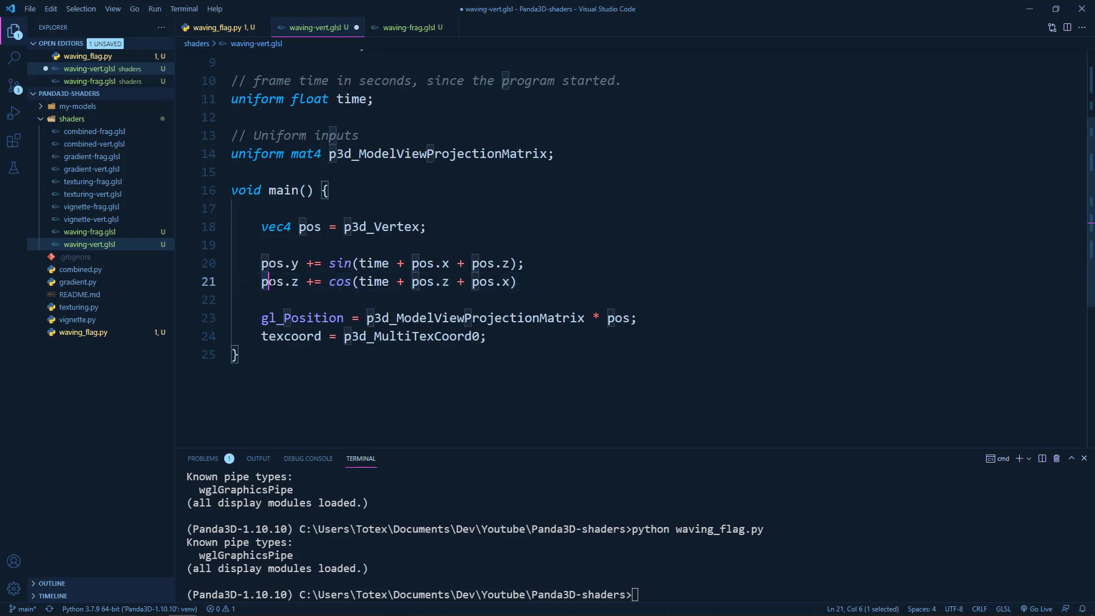
{"action": "left_click", "coordinate": [299, 281]}
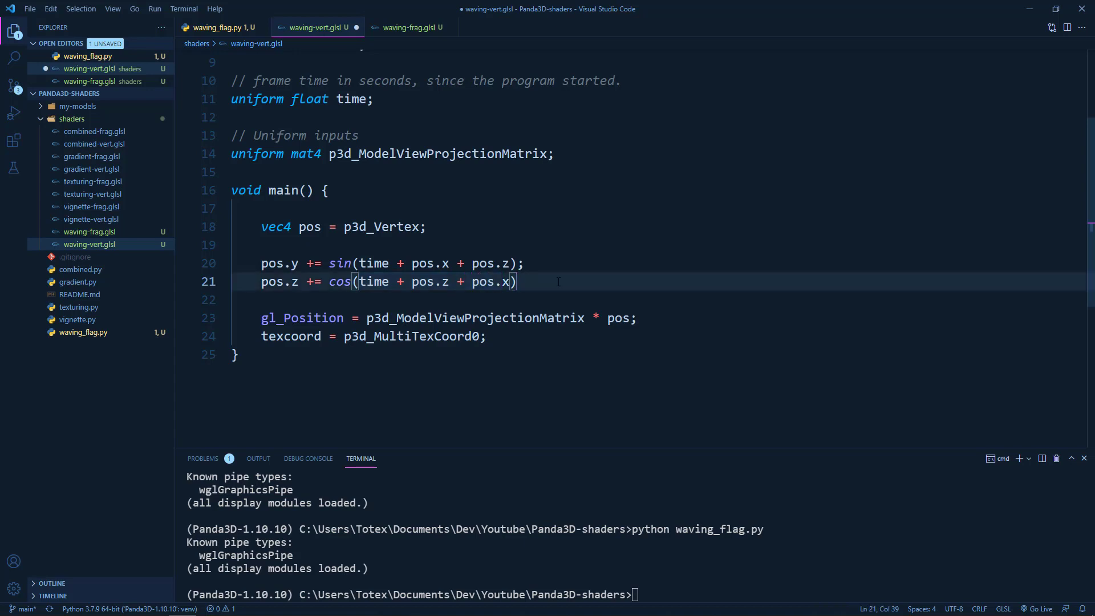
{"action": "type", "text": ";"}
{"action": "left_click", "coordinate": [636, 595]}
{"action": "type", "text": "python waving_flag.py"}
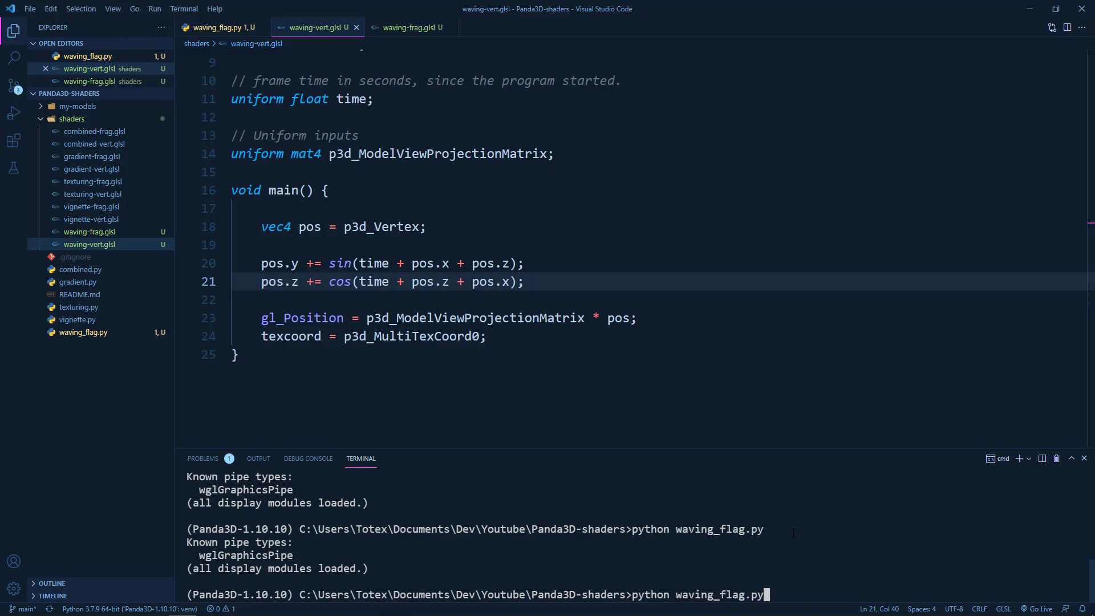
- Run the app, then change the camera's setPos distance from -4 to -8
{"action": "key", "text": "Return"}
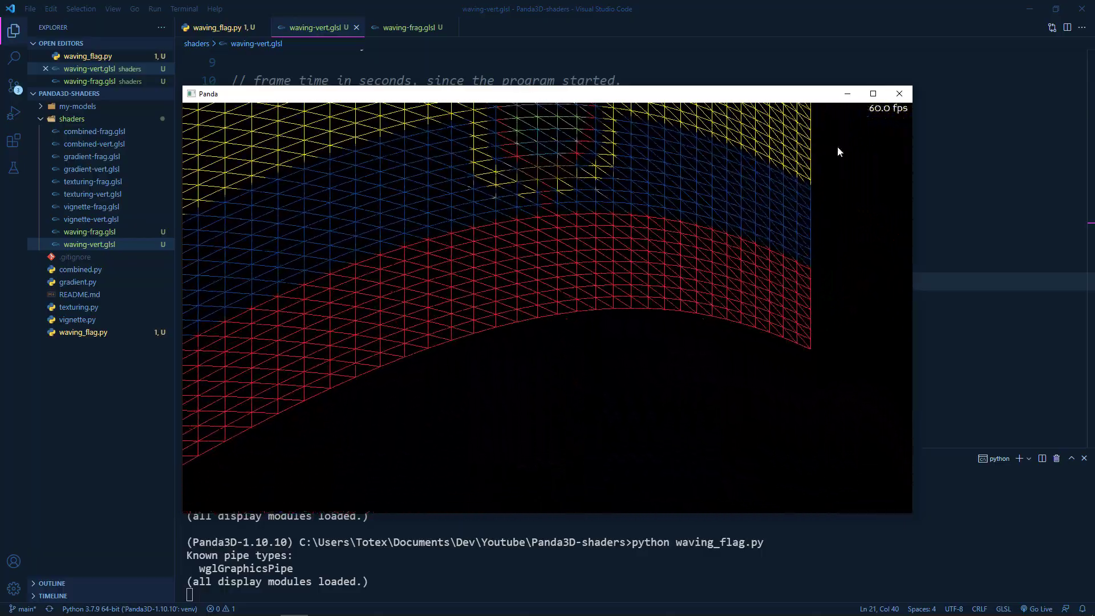
{"action": "left_click", "coordinate": [899, 93]}
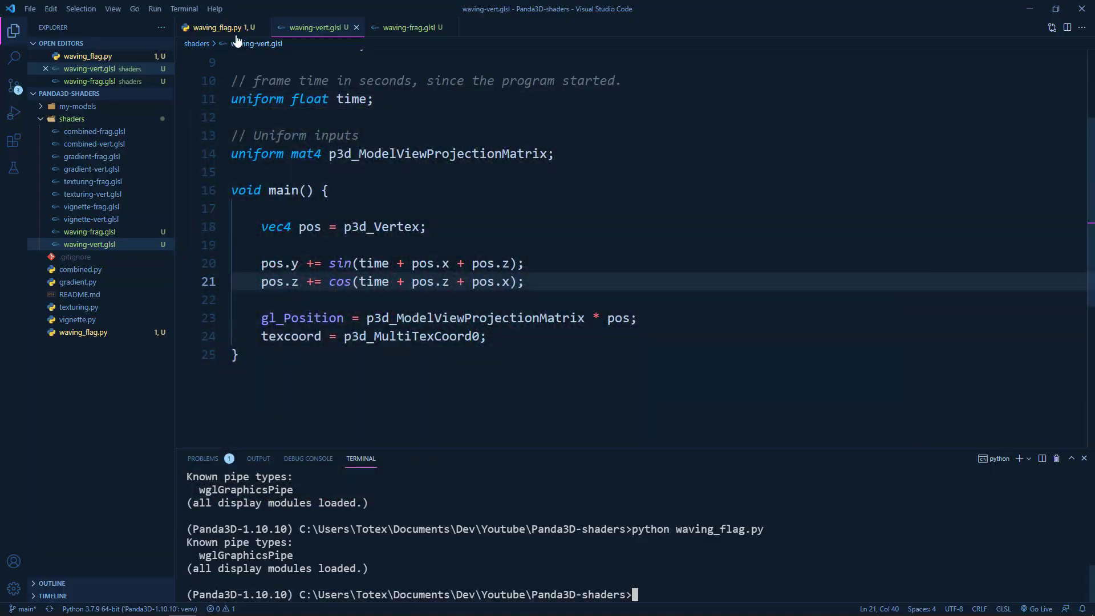
{"action": "left_click", "coordinate": [220, 27]}
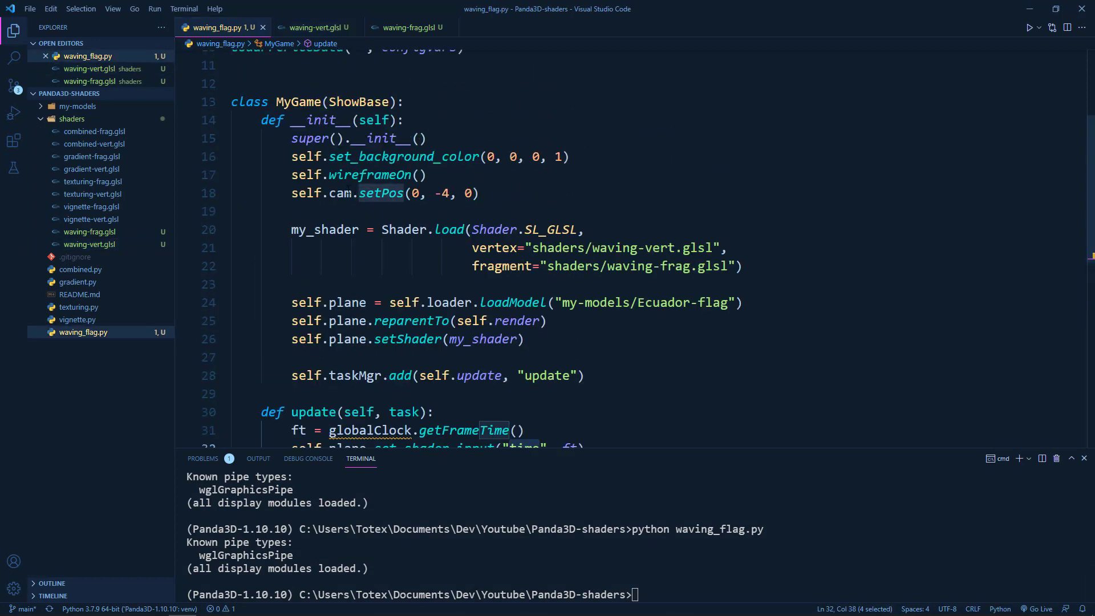
{"action": "left_click", "coordinate": [478, 193]}
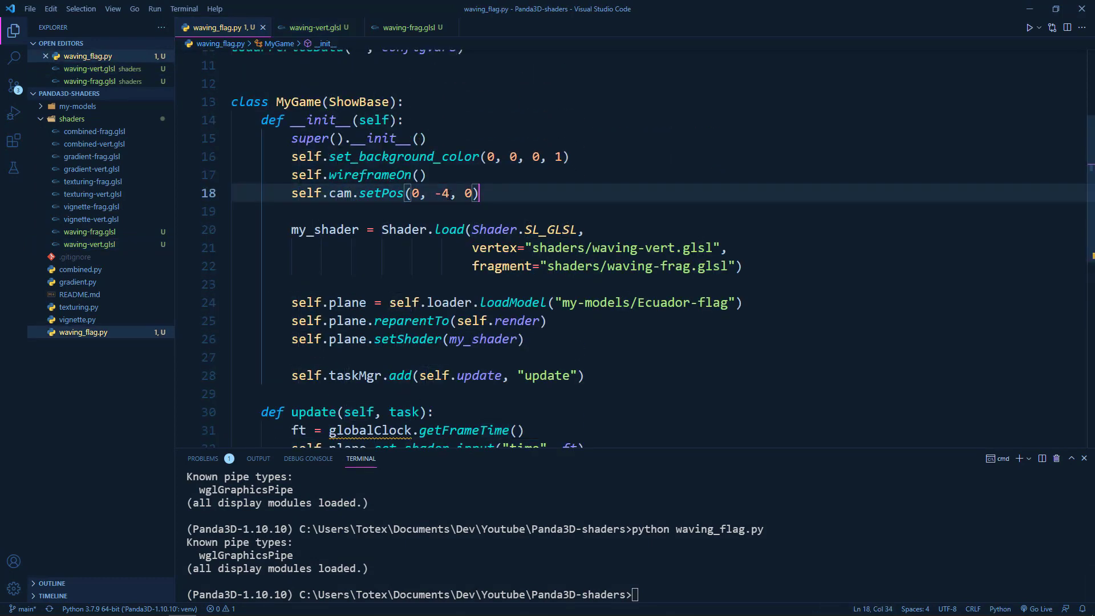
{"action": "key", "text": "Backspace"}
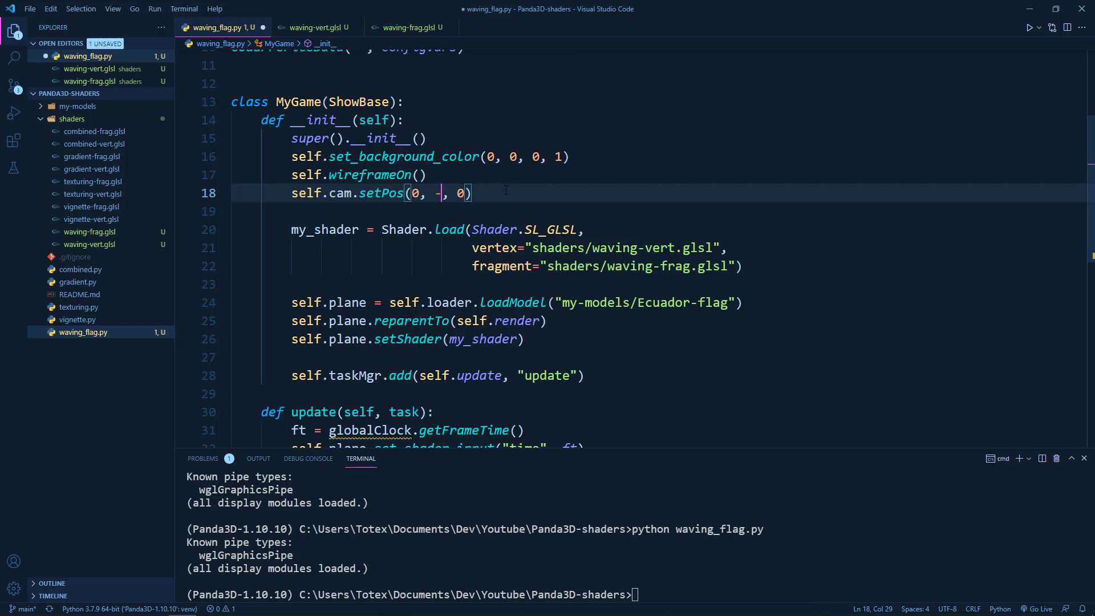
{"action": "type", "text": "8"}
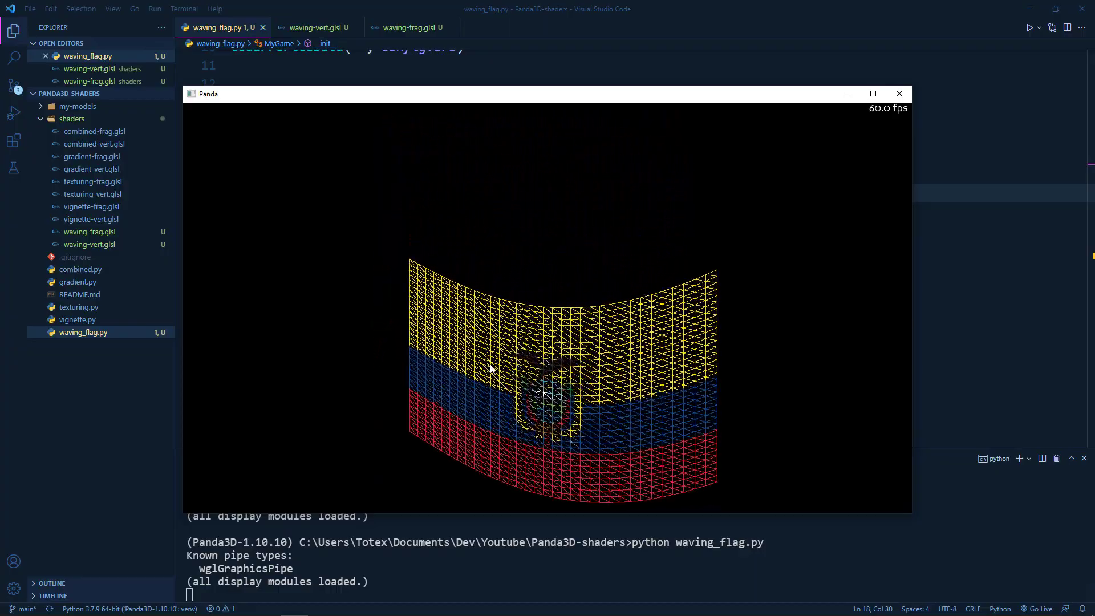
{"action": "mouse_move", "coordinate": [899, 93]}
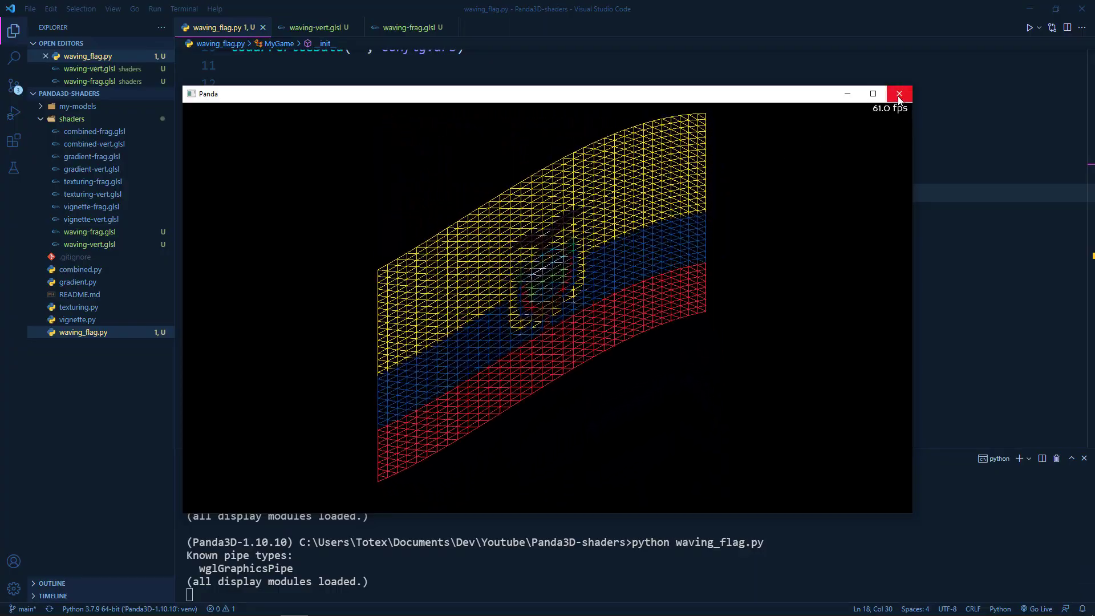
- Scale the sin and cos offsets by 0.5 and rerun waving_flag.py
{"action": "left_click", "coordinate": [899, 93]}
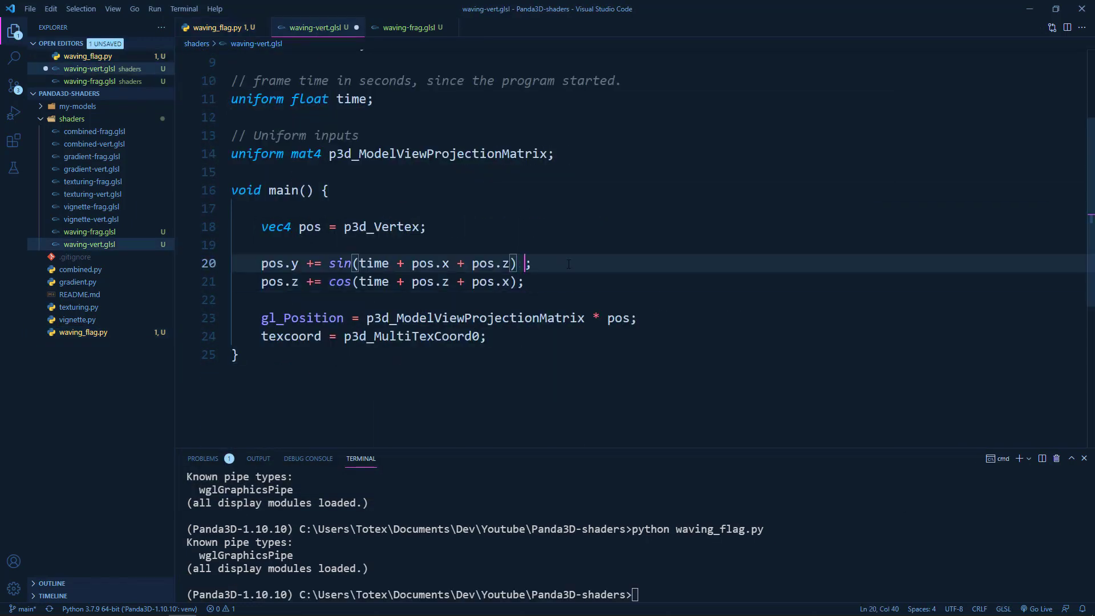
{"action": "type", "text": "* 0.5"}
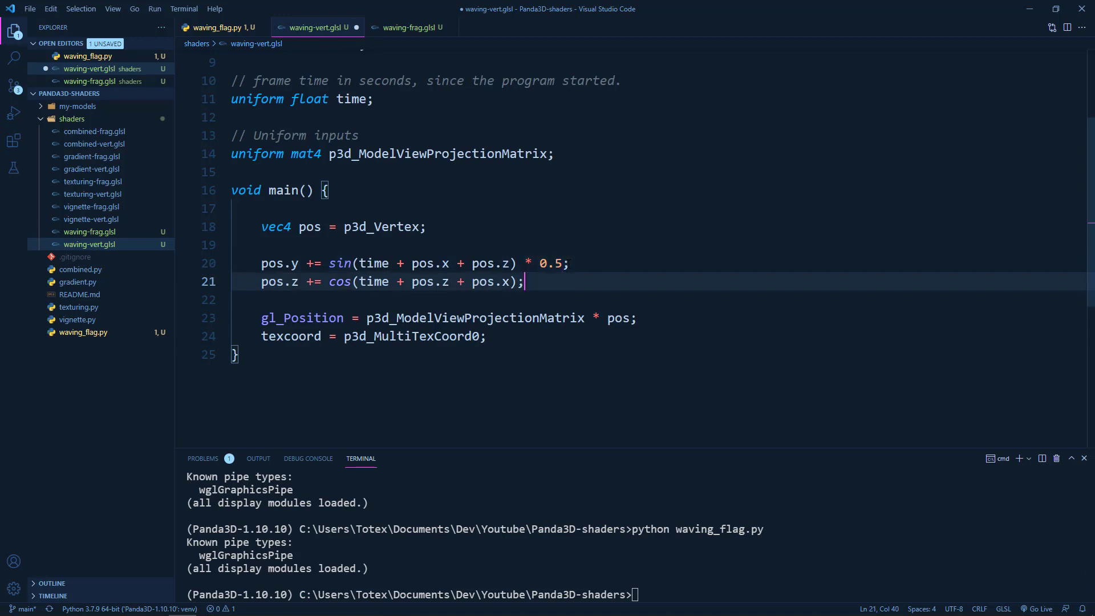
{"action": "type", "text": "*"}
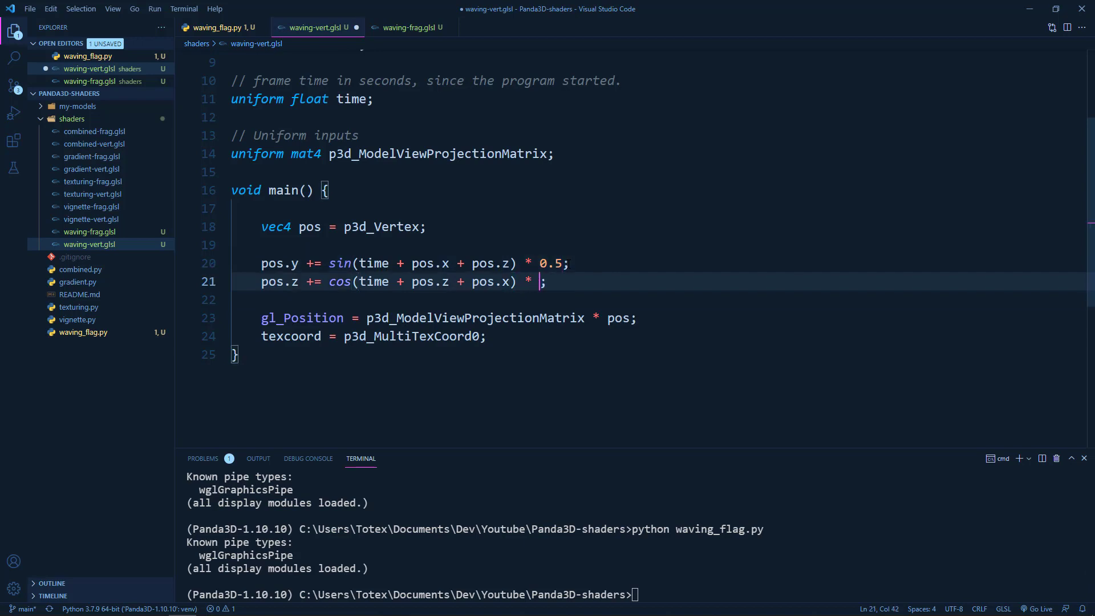
{"action": "type", "text": "0.5"}
{"action": "left_click", "coordinate": [584, 594]}
{"action": "type", "text": "python waving_flag.py"}
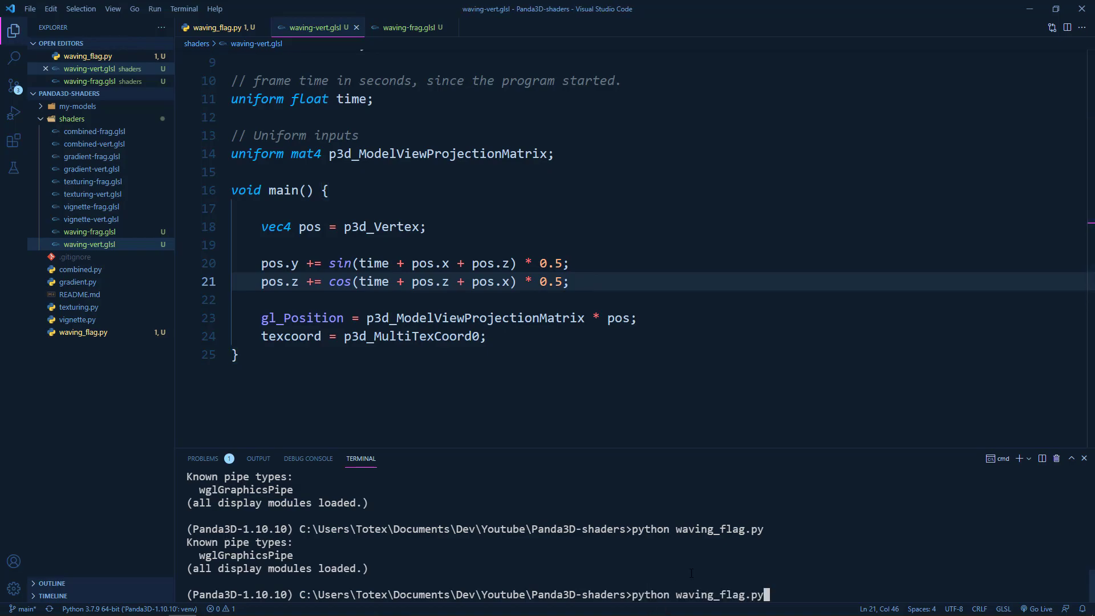
{"action": "key", "text": "Return"}
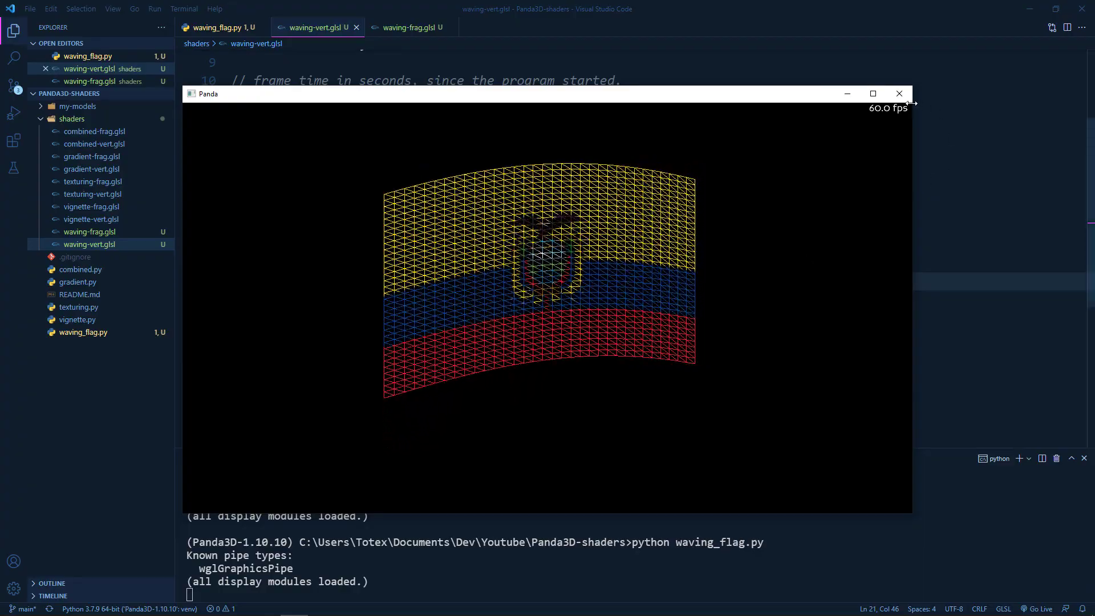
- Rerun python waving_flag.py with wireframe commented out to see the solid textured flag waving
{"action": "left_click", "coordinate": [899, 93]}
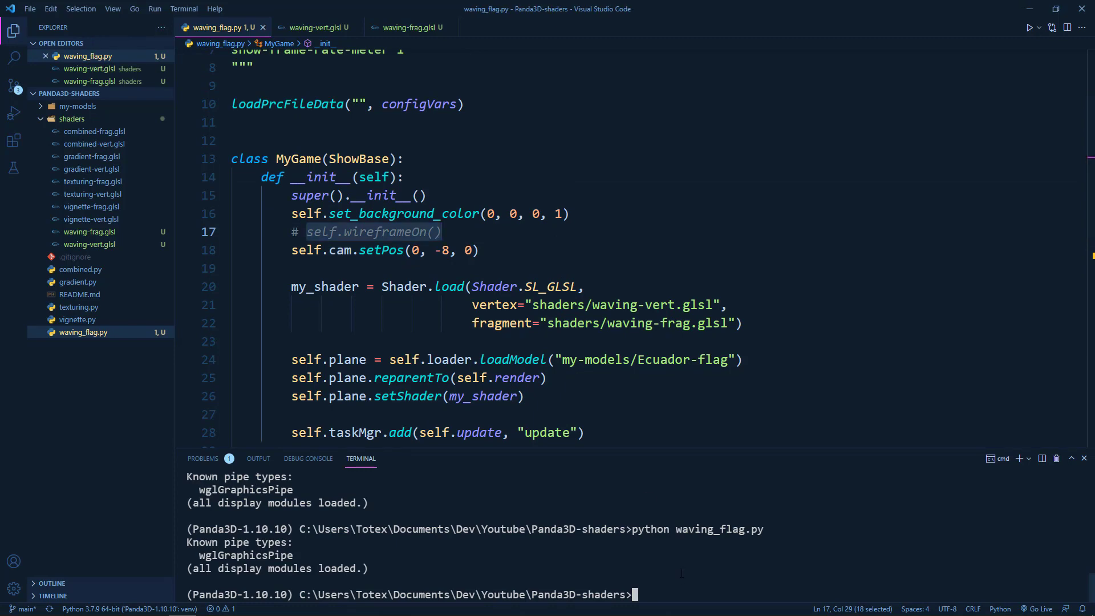
{"action": "key", "text": "Return"}
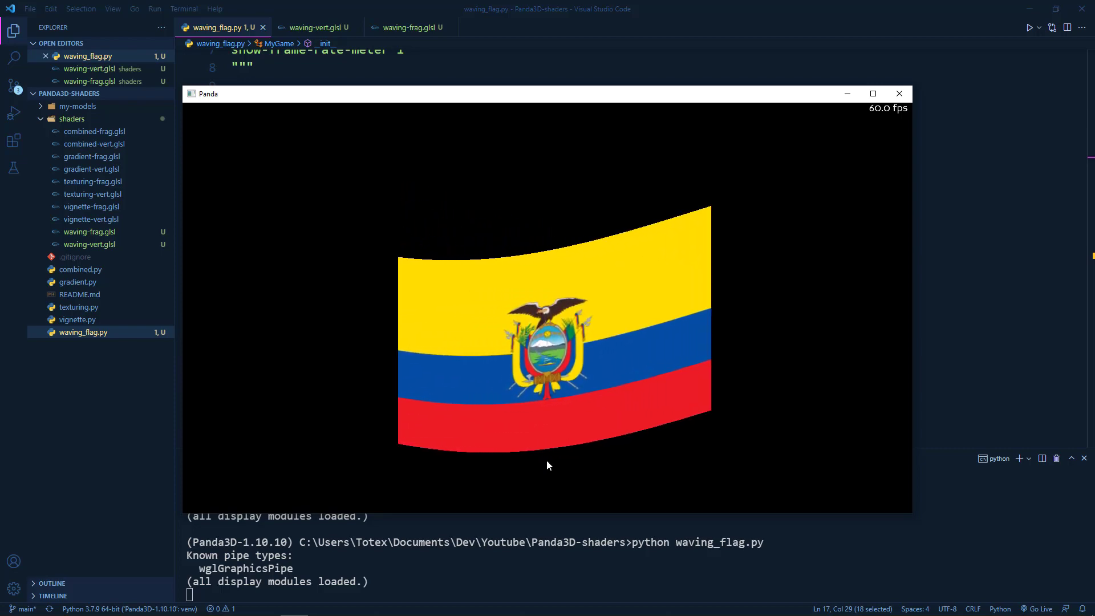
{"action": "left_click", "coordinate": [898, 92]}
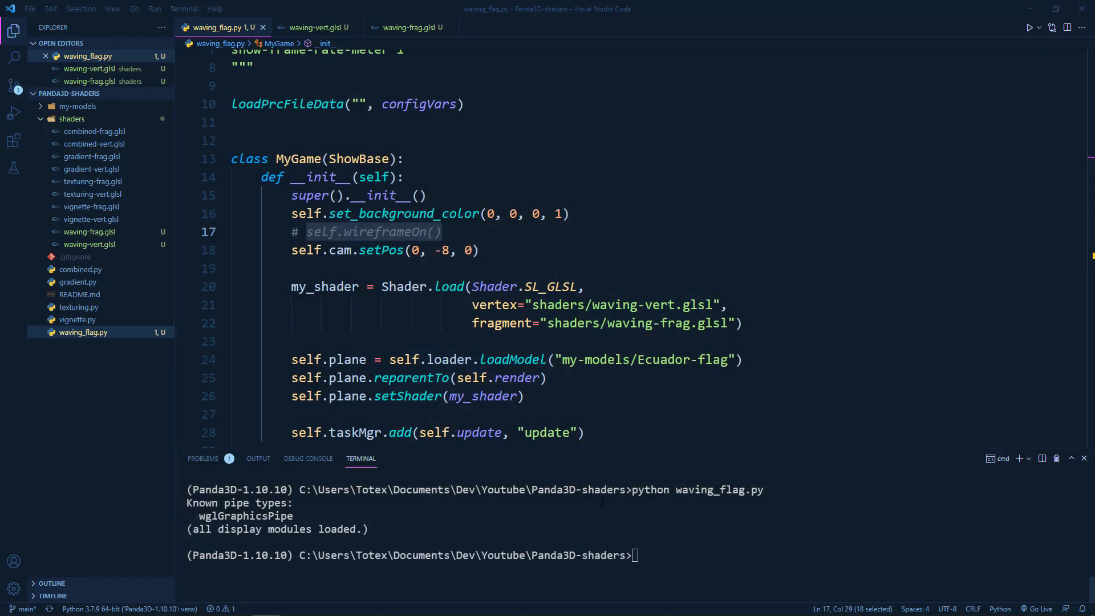
{"action": "type", "text": "python waving_flag.py"}
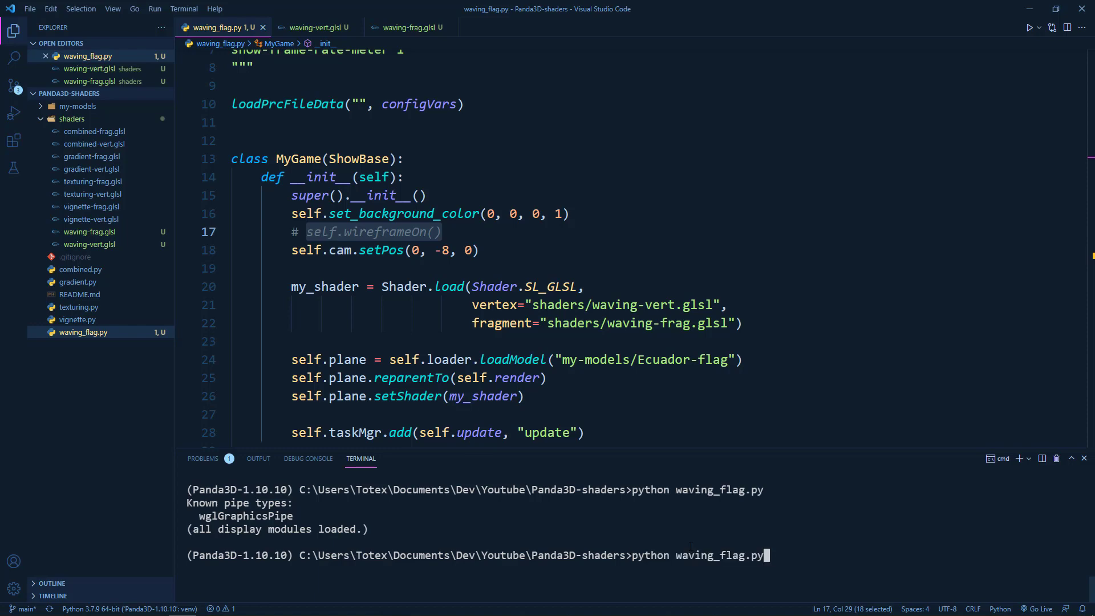
{"action": "key", "text": "Return"}
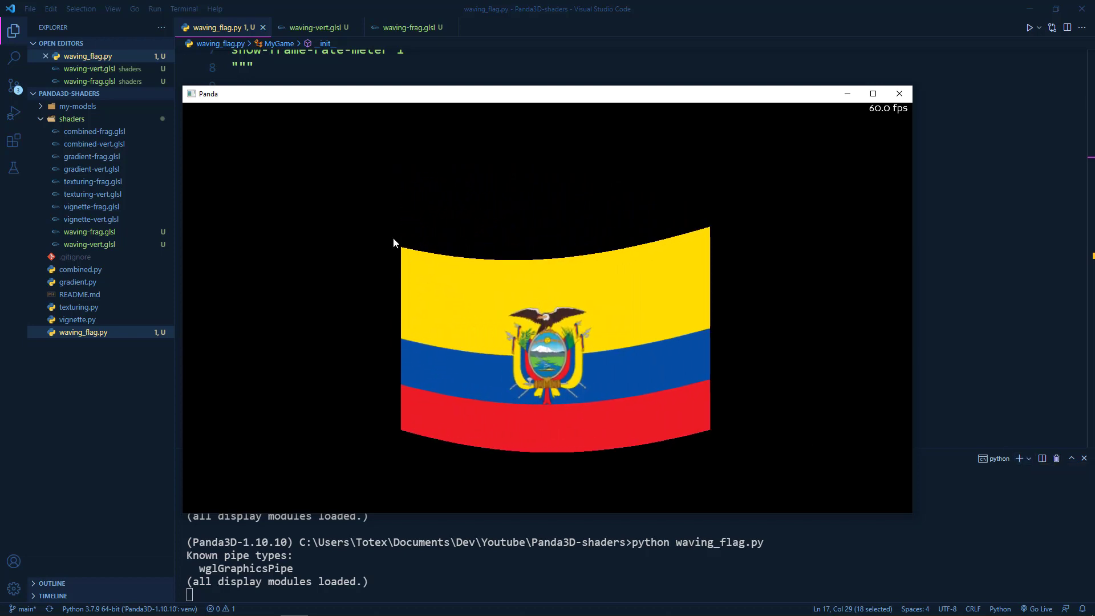
{"action": "mouse_move", "coordinate": [769, 401]}
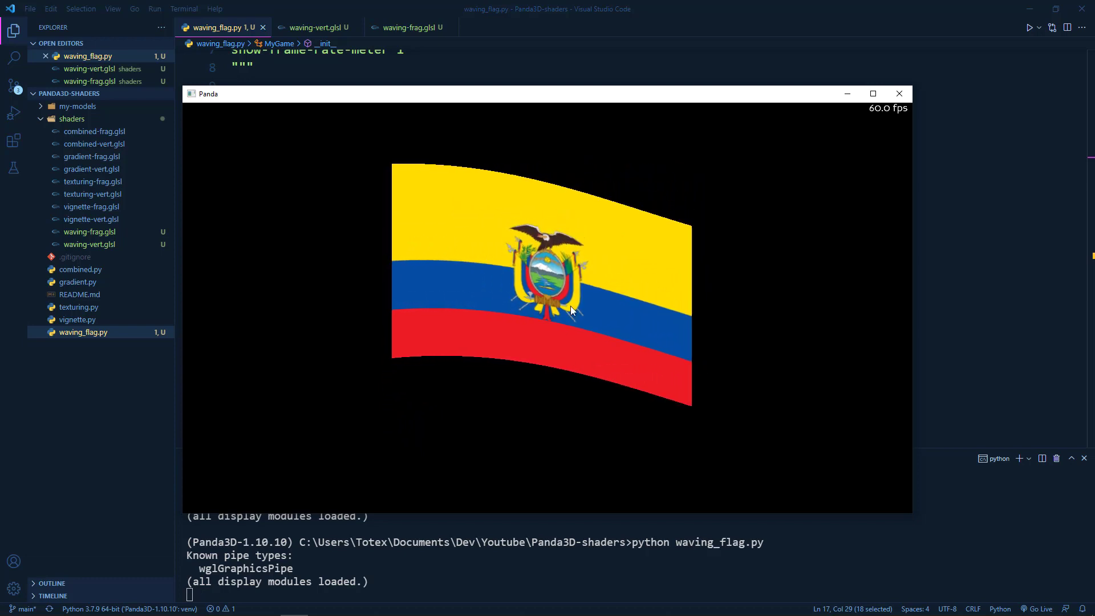
{"action": "mouse_move", "coordinate": [784, 475]}
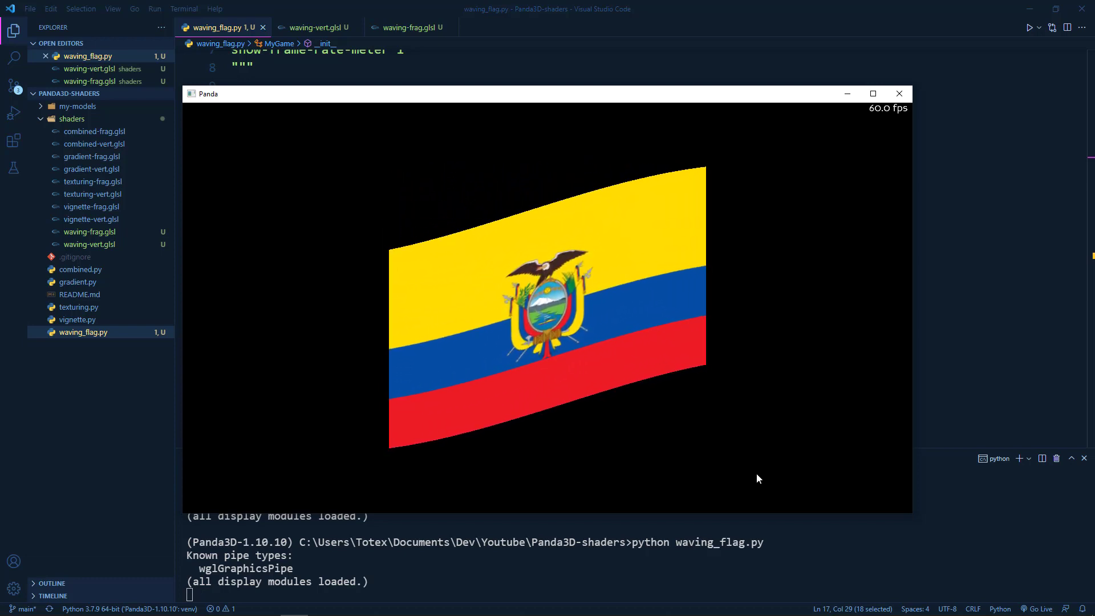
{"action": "mouse_move", "coordinate": [855, 193]}
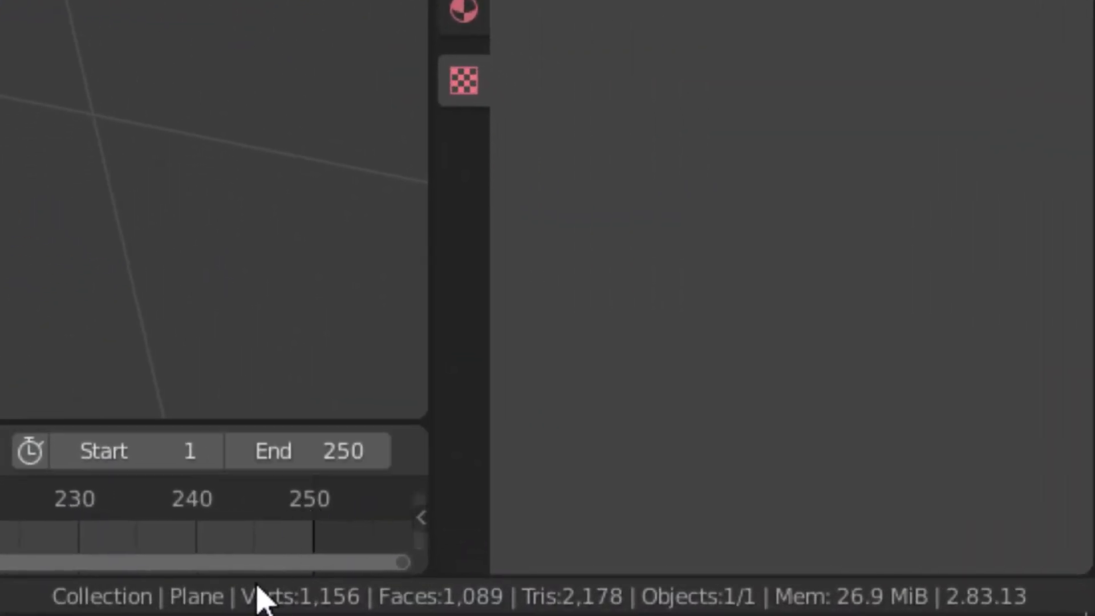
{"action": "mouse_move", "coordinate": [301, 604]}
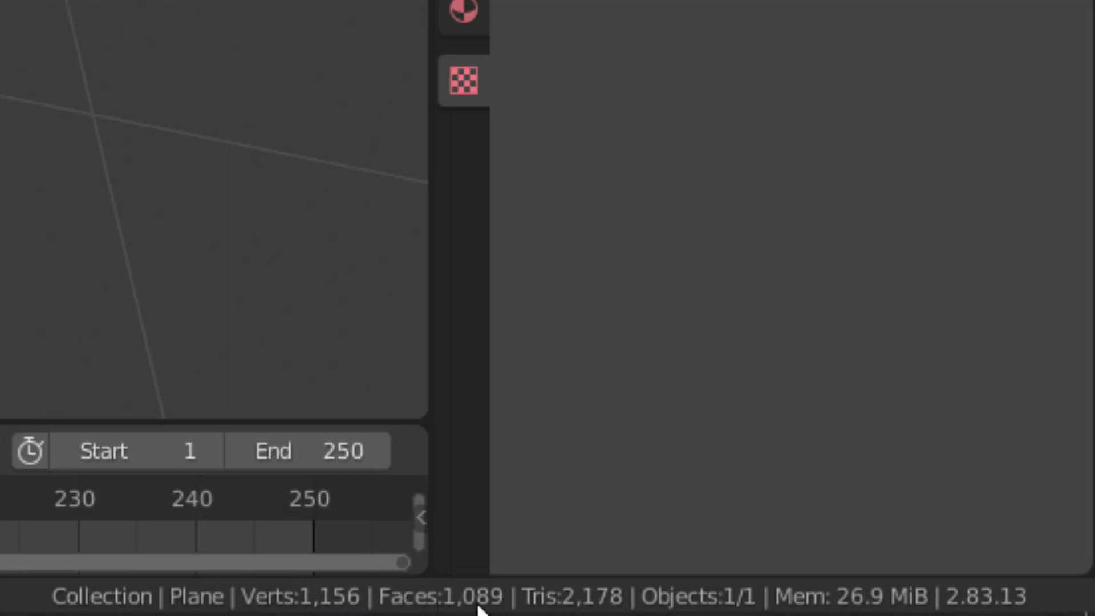
{"action": "mouse_move", "coordinate": [566, 604]}
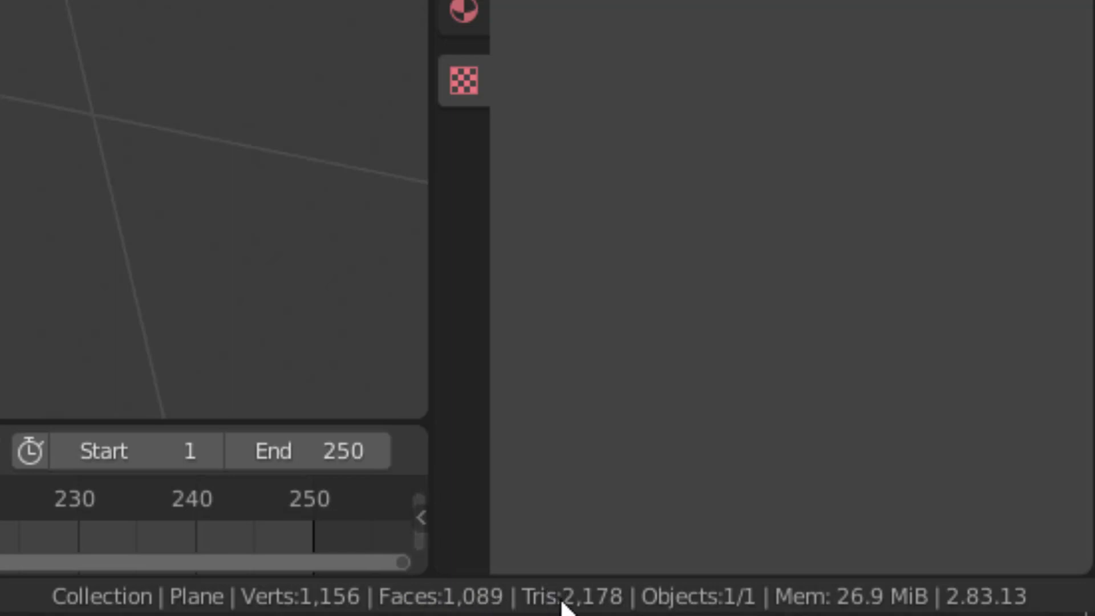